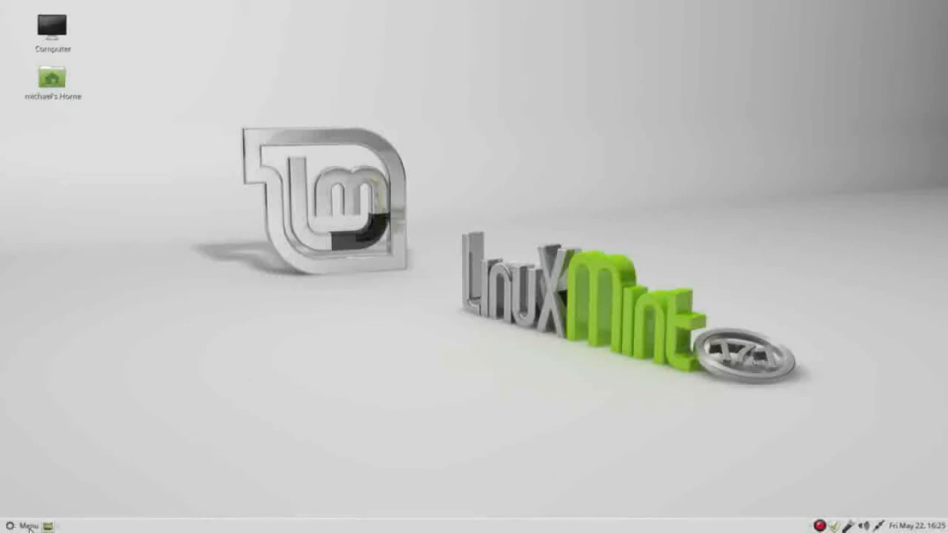
Step: Launch Desktop Settings via Menu > All applications > Preferences
left_click(24, 514)
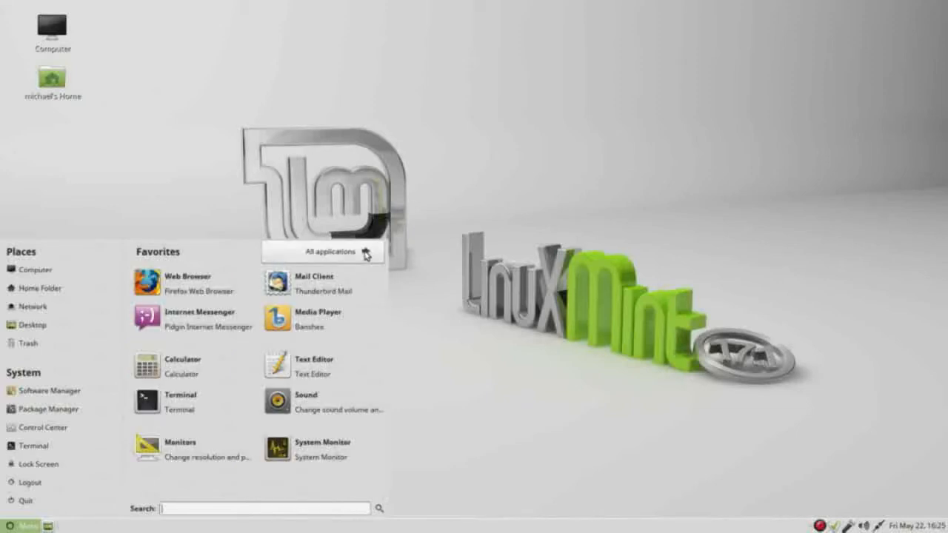
left_click(329, 251)
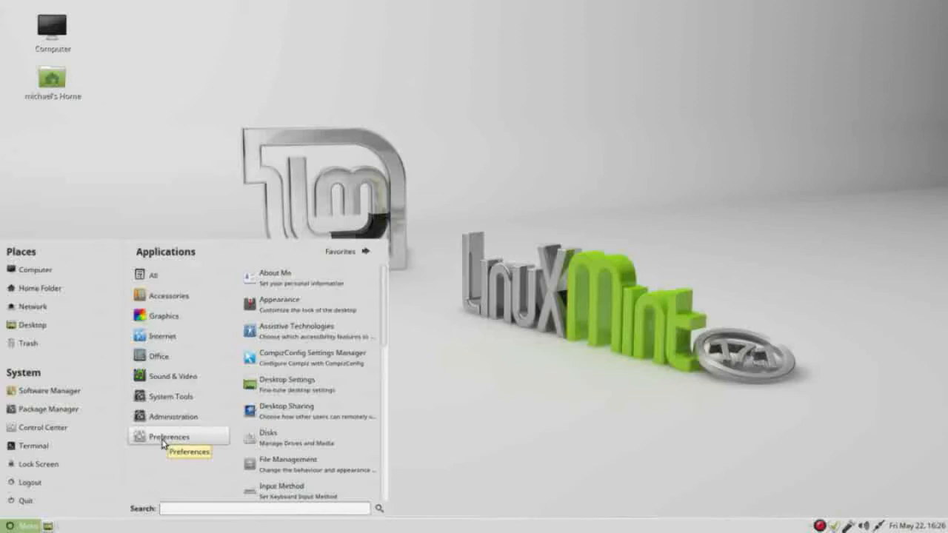
mouse_move(267, 383)
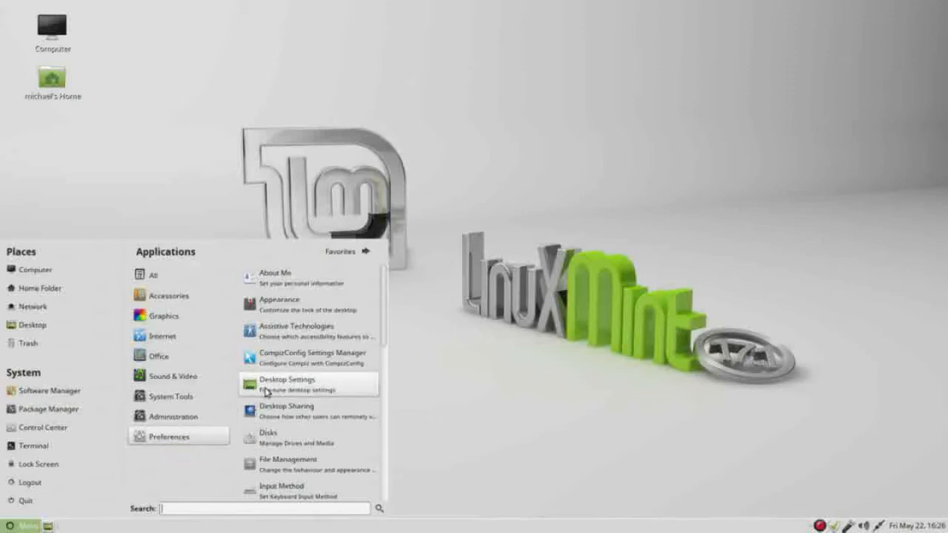
mouse_move(270, 390)
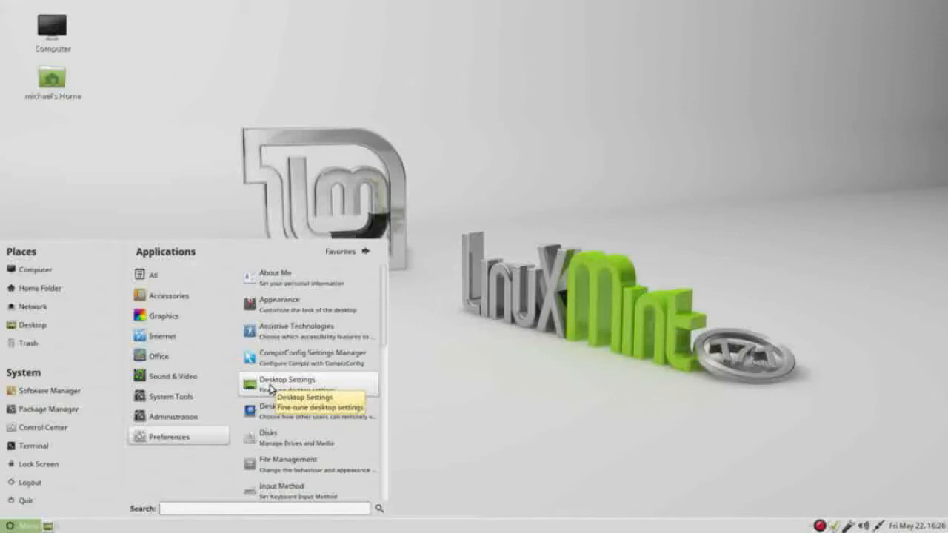
left_click(287, 379)
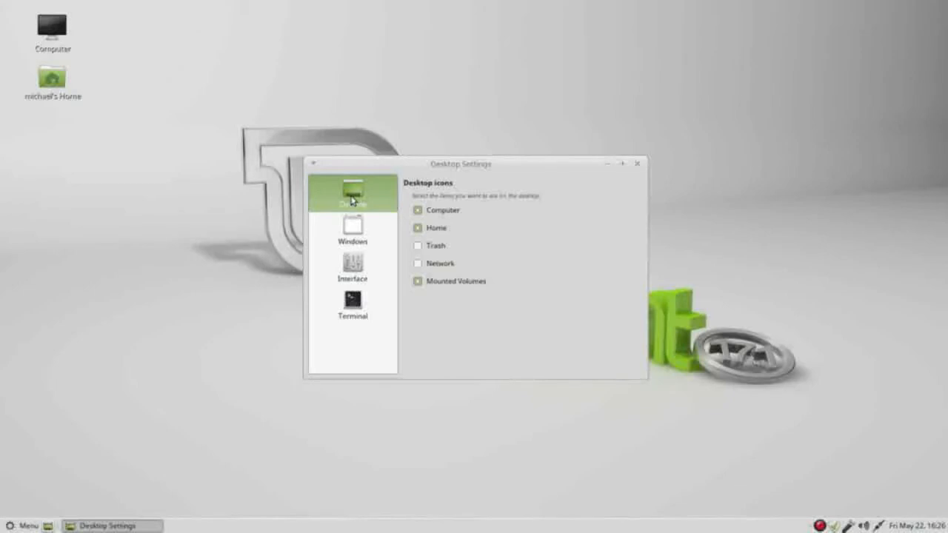
mouse_move(402, 195)
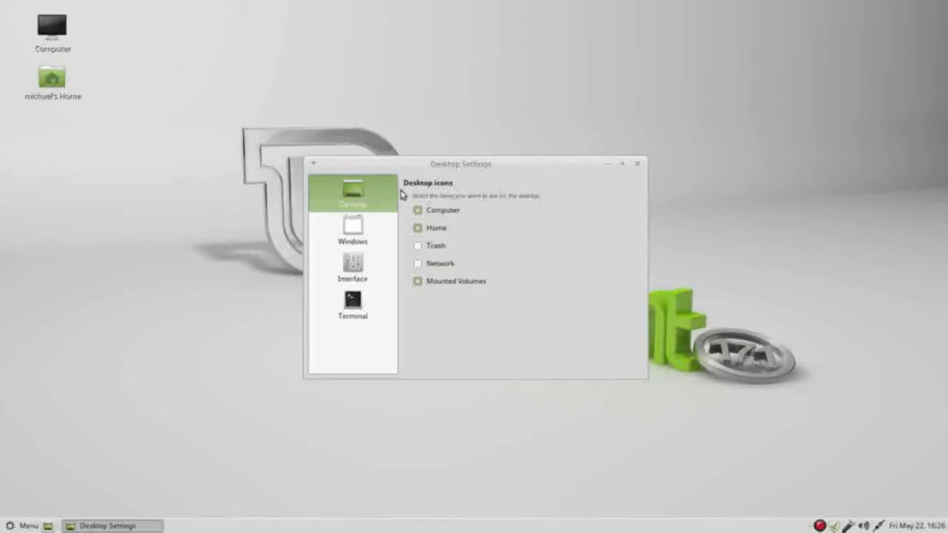
mouse_move(436, 190)
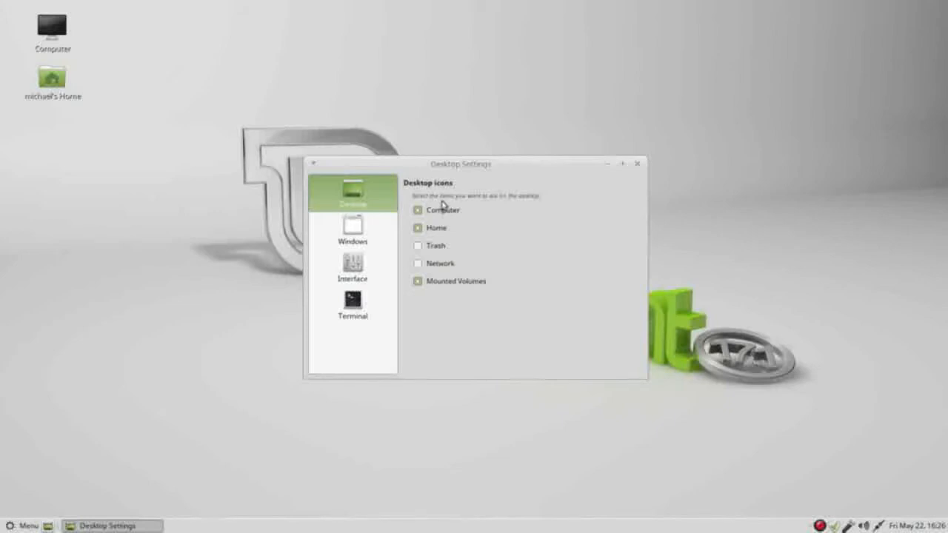
mouse_move(523, 205)
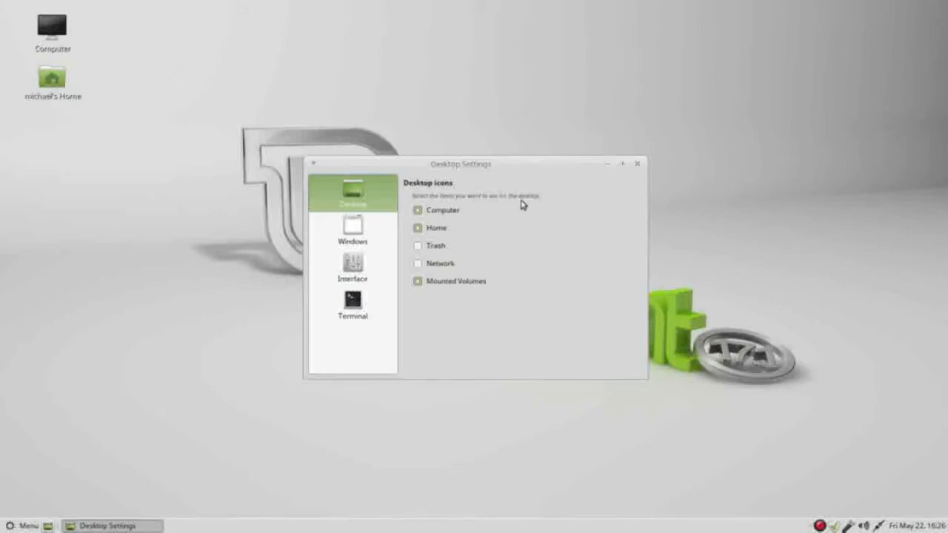
mouse_move(463, 215)
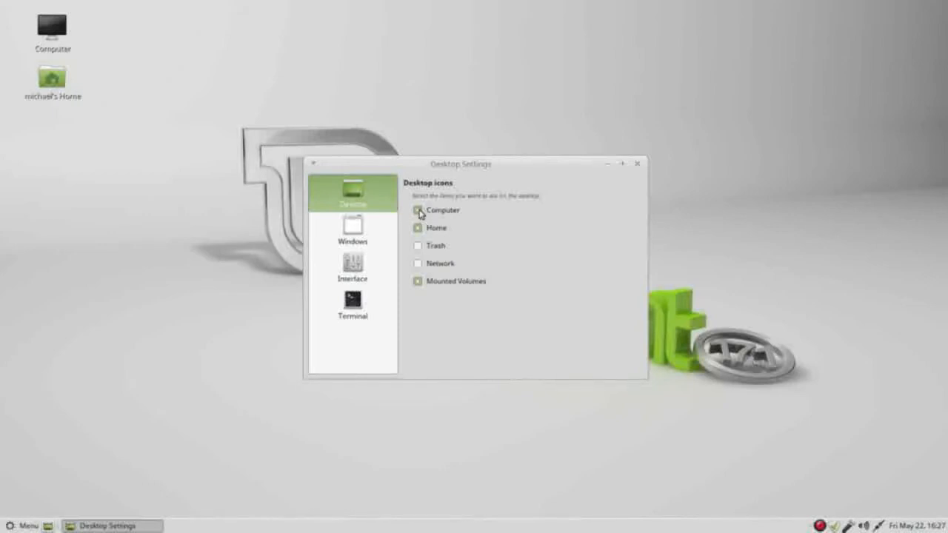
left_click(418, 211)
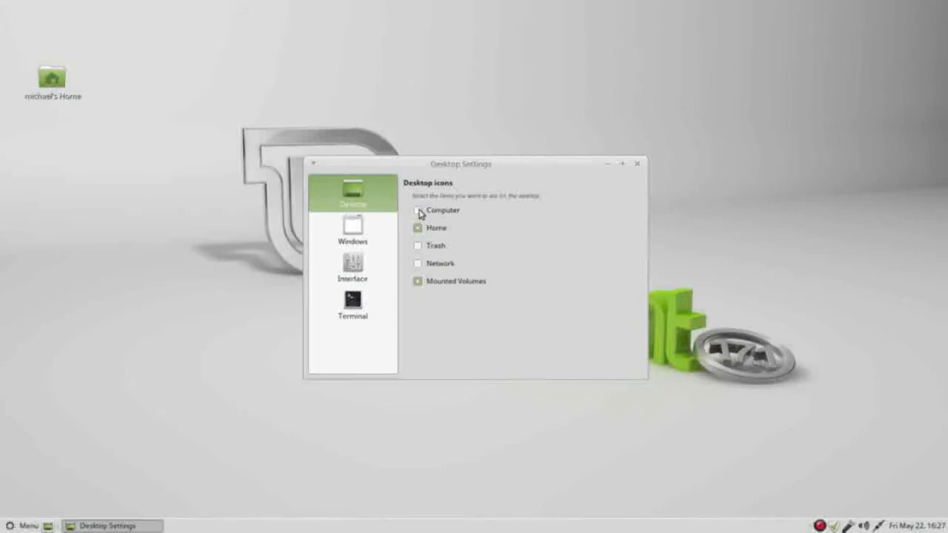
left_click(418, 210)
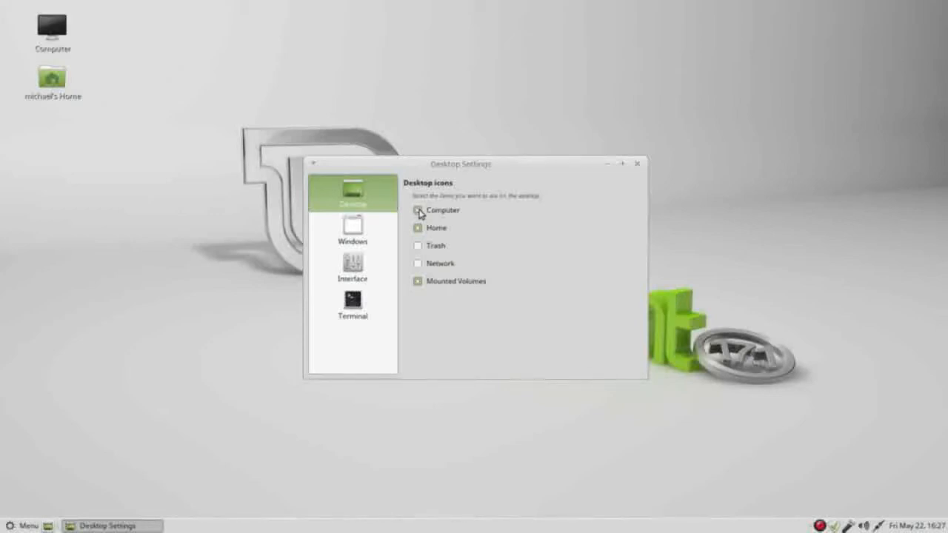
left_click(417, 210)
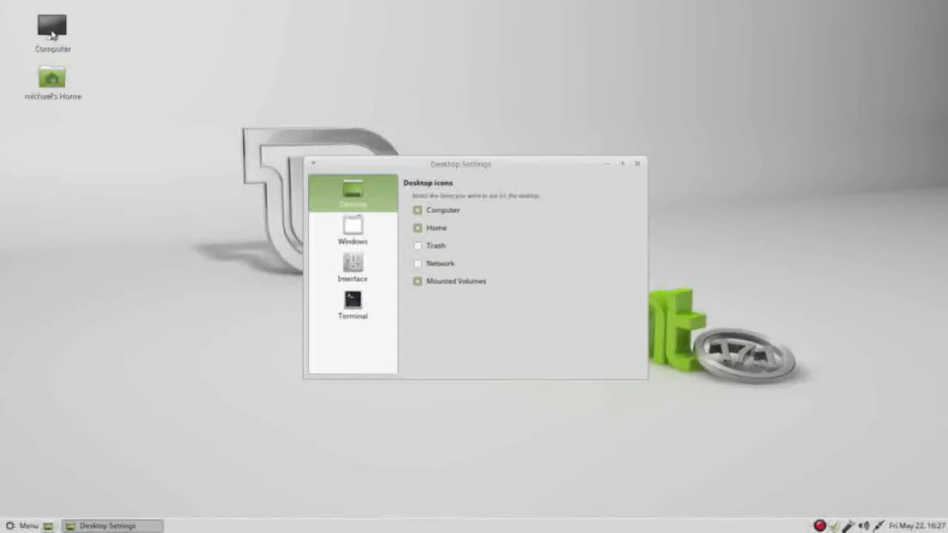
Step: Open the michael home folder in Caja from the desktop Home icon
double_click(51, 28)
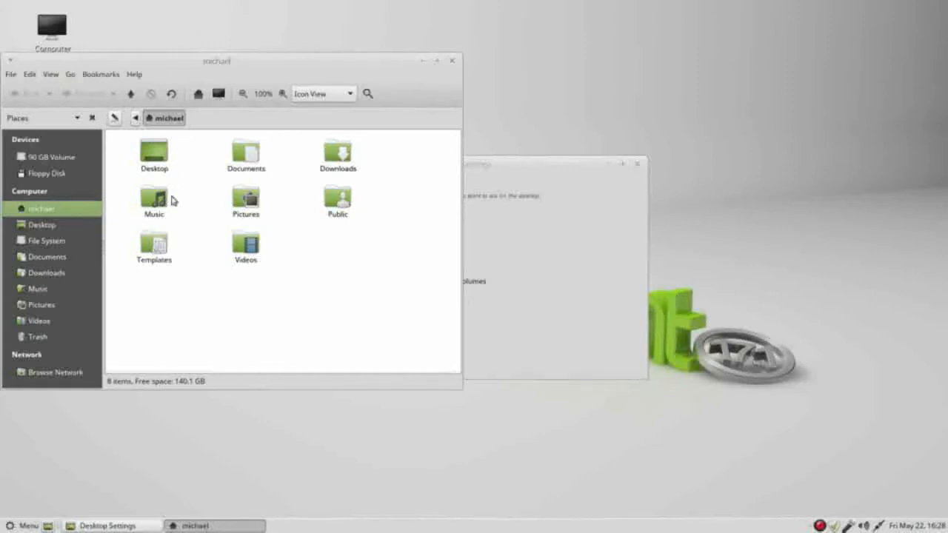
mouse_move(226, 271)
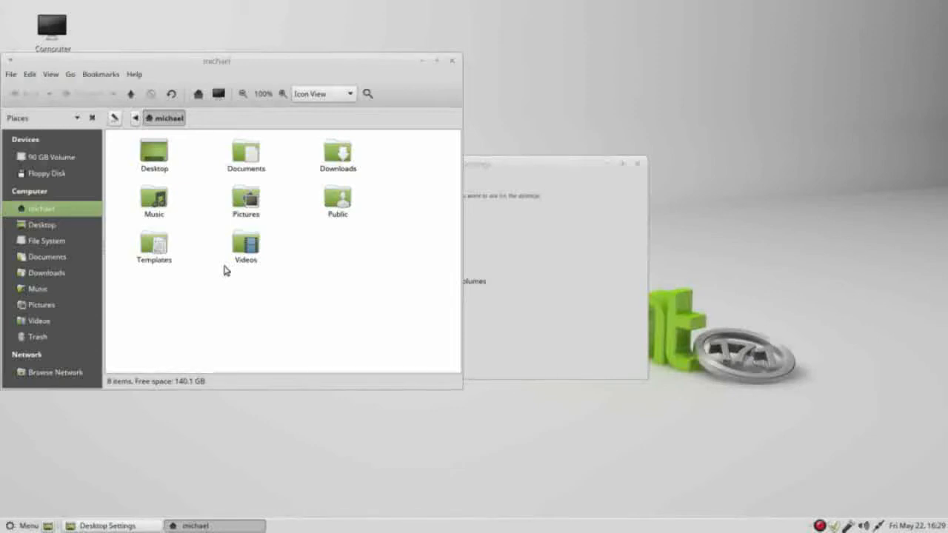
mouse_move(457, 75)
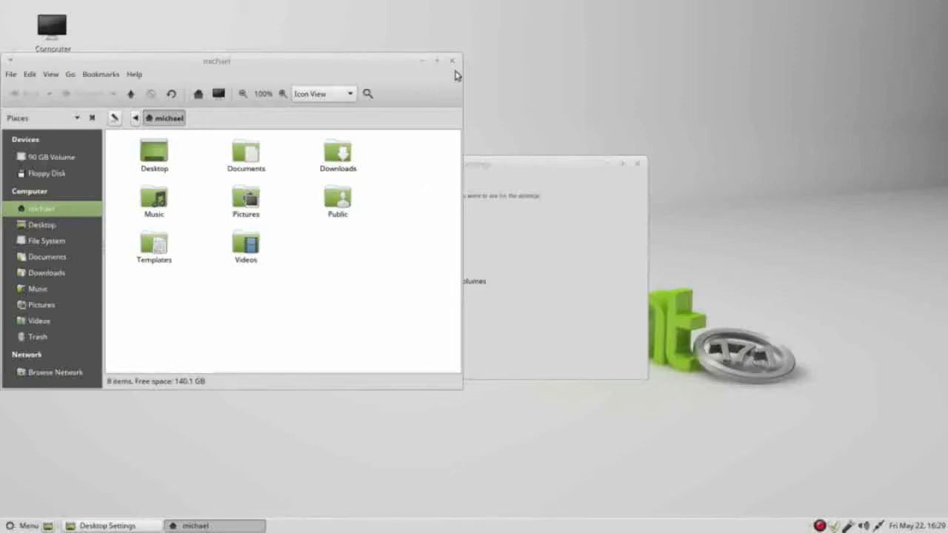
Step: Close the home folder, tick Trash under Desktop icons, and select the new Trash icon
left_click(452, 60)
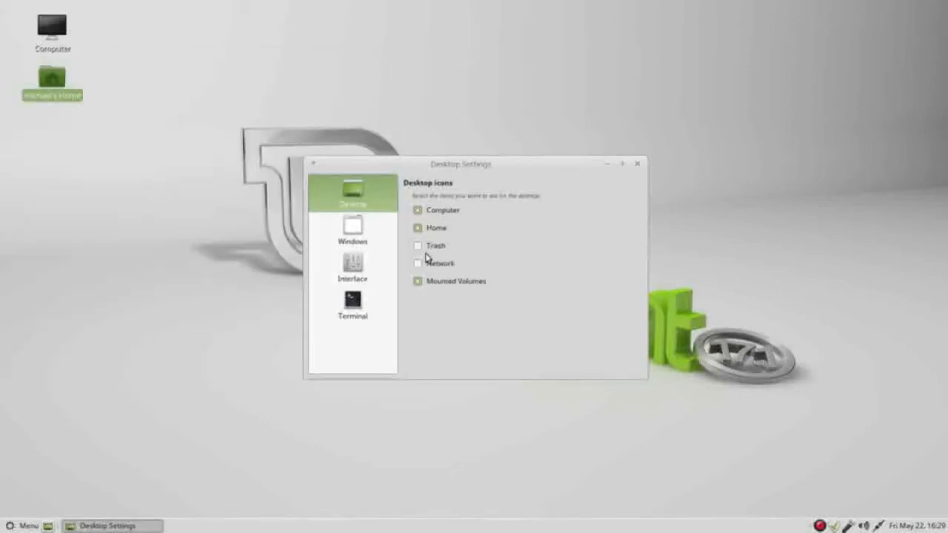
left_click(418, 245)
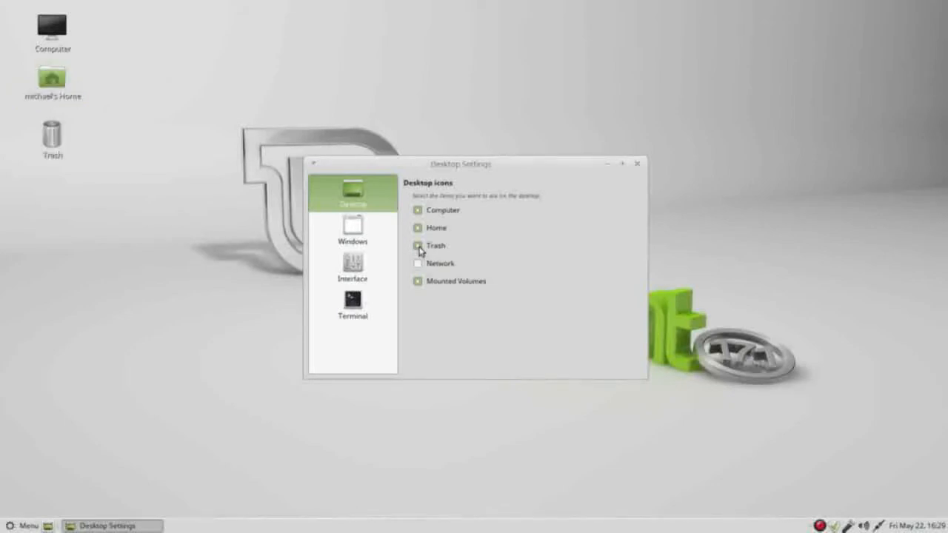
left_click(418, 245)
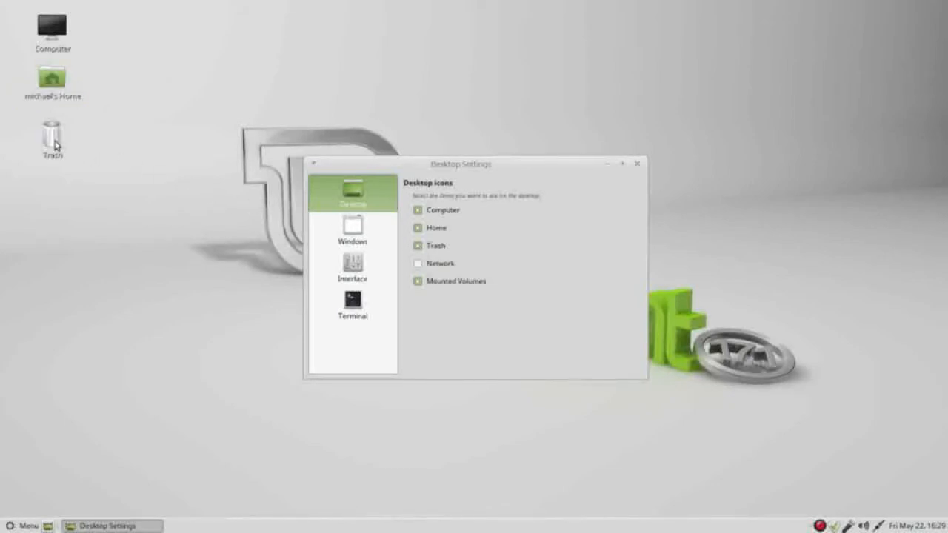
left_click(52, 137)
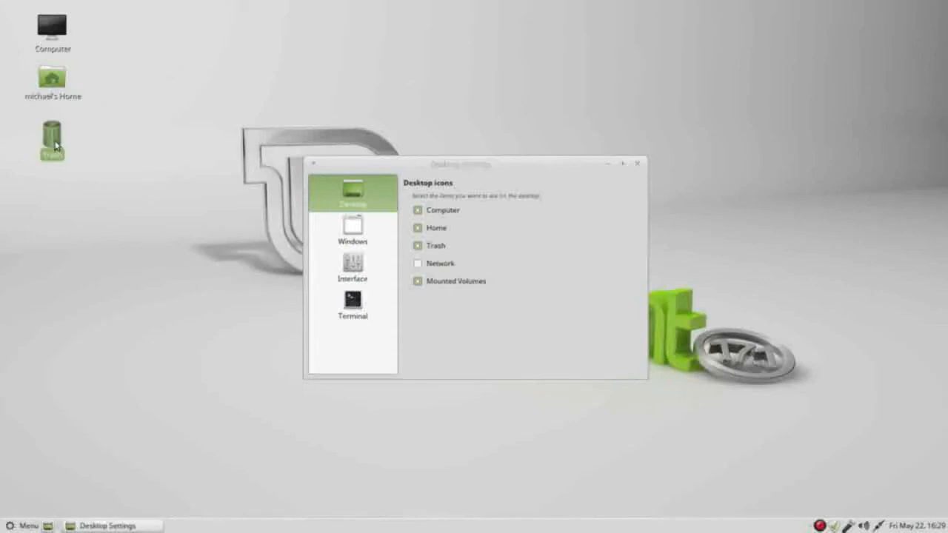
double_click(52, 140)
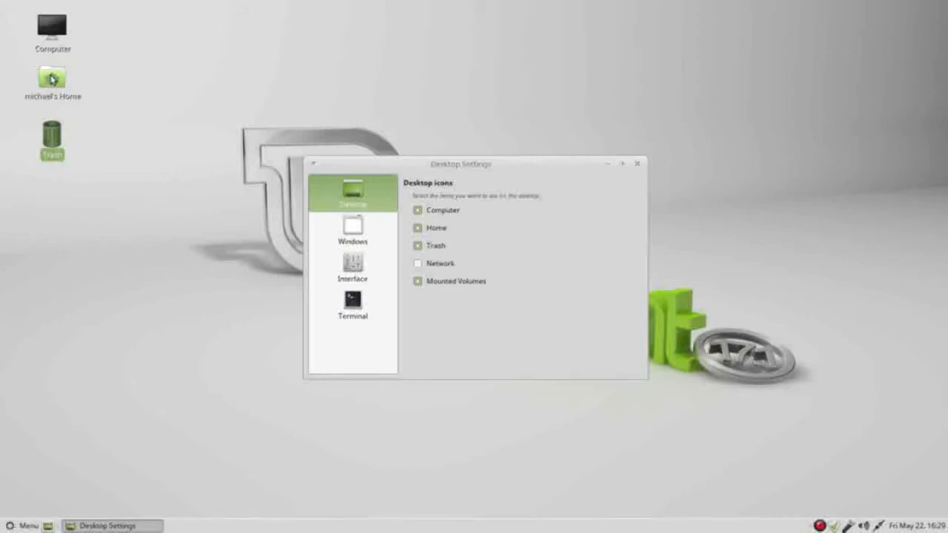
Step: Create an empty file 'new file-T.txt' in the home folder and open it in Pluma
double_click(52, 76)
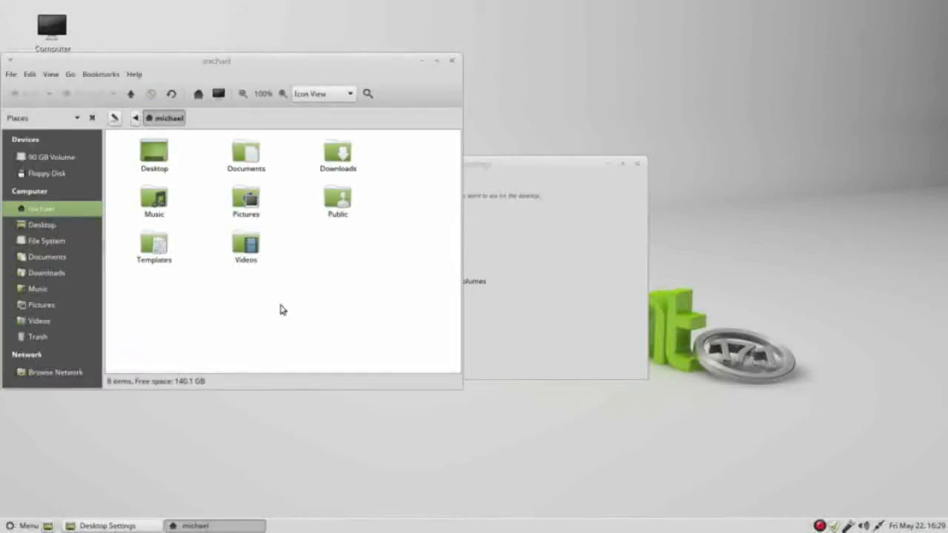
right_click(283, 309)
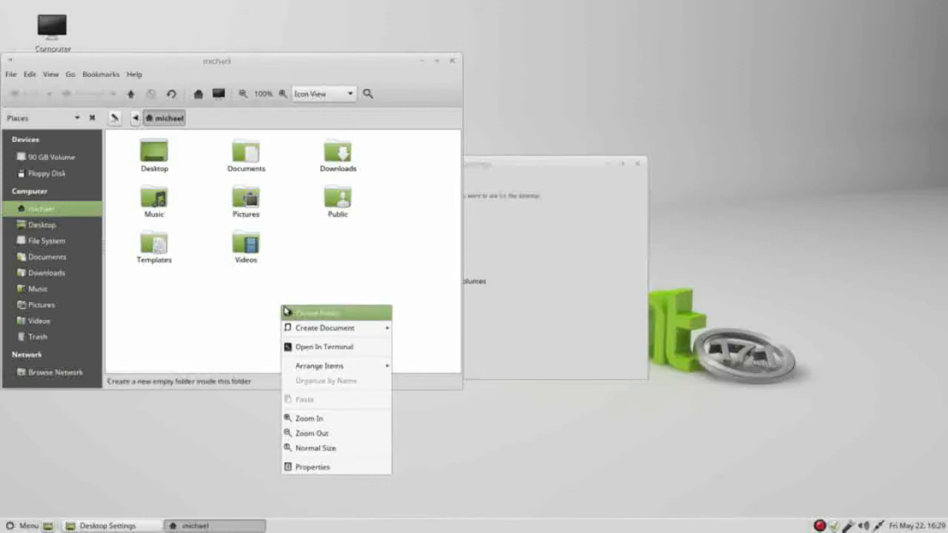
mouse_move(324, 328)
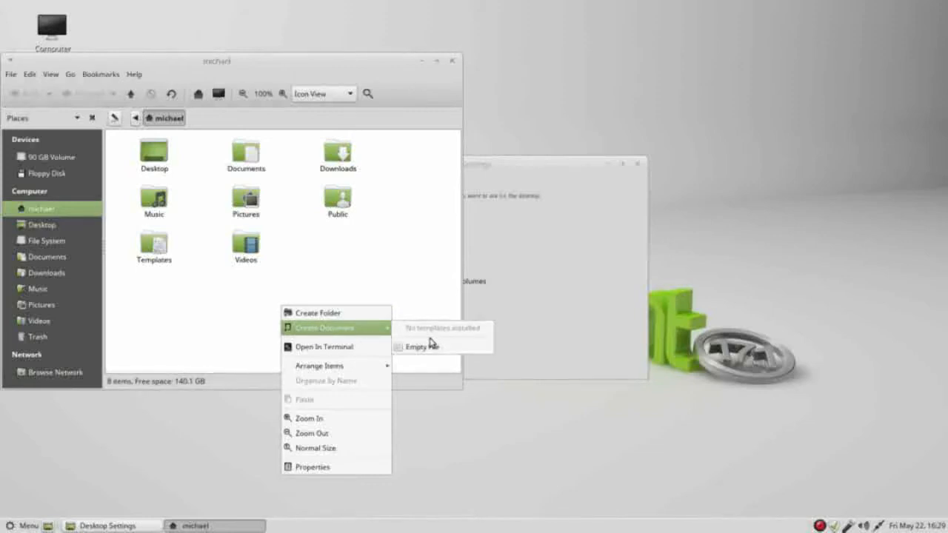
left_click(416, 347)
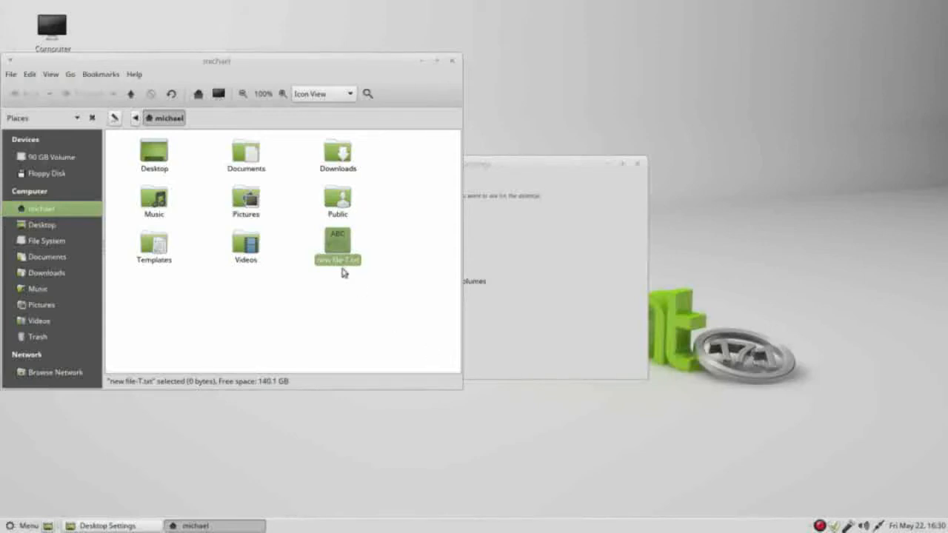
double_click(337, 242)
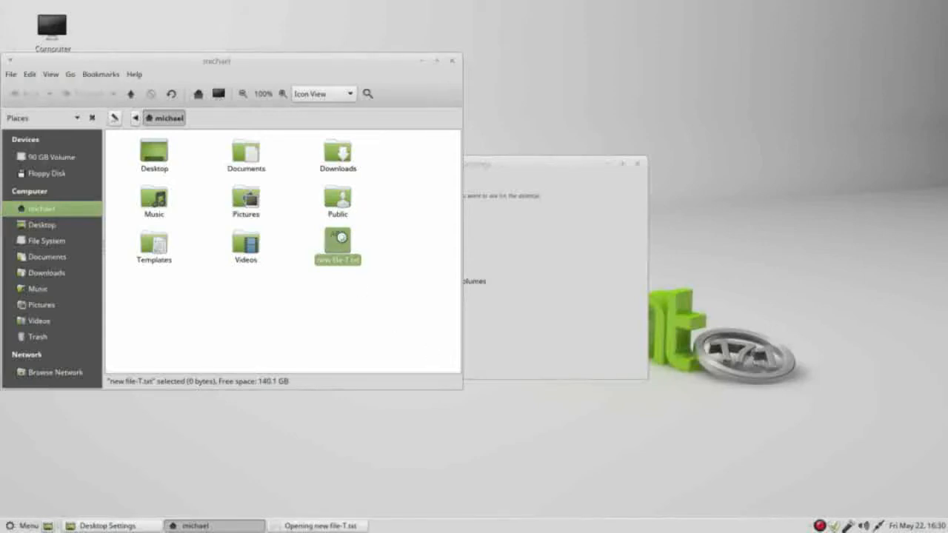
double_click(337, 240)
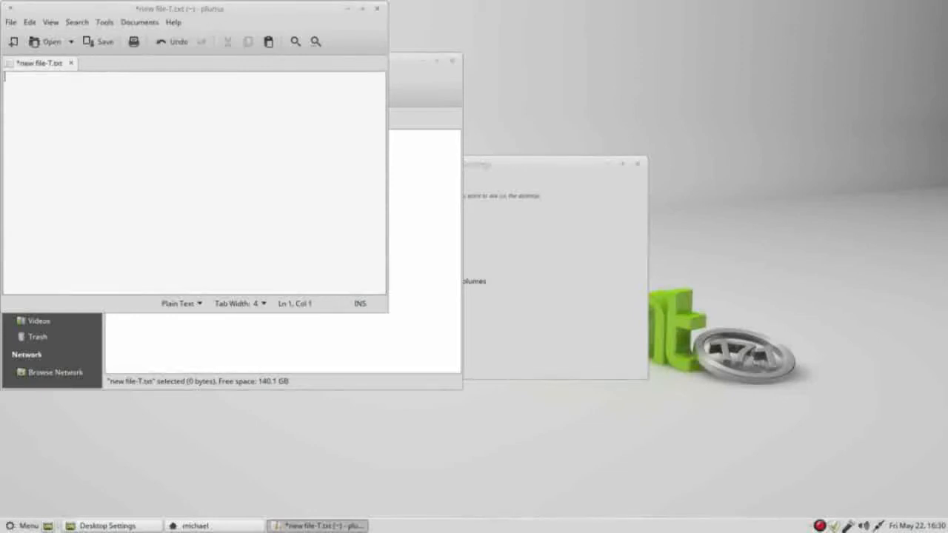
Step: Type 'This is my test document - for the Trash' and save the file
type("This is my test document - for the Trash")
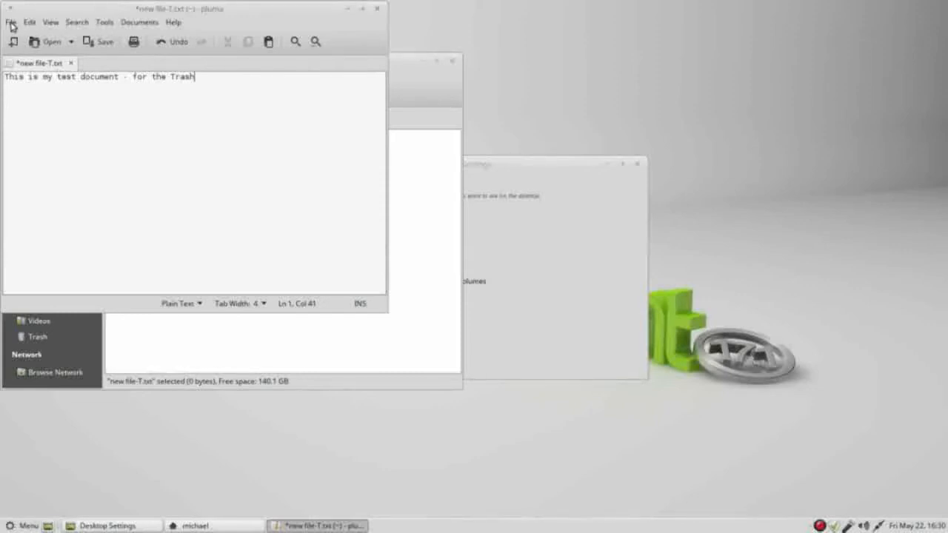
left_click(100, 41)
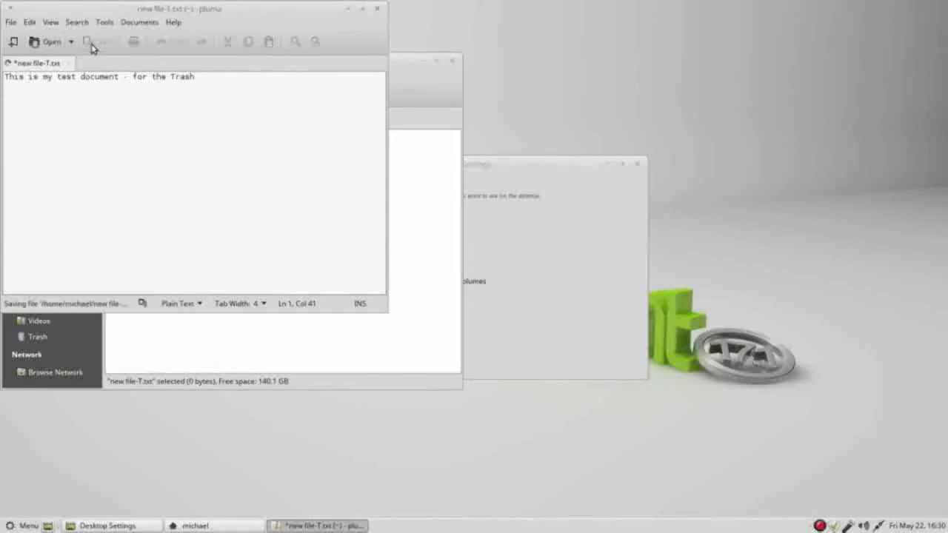
left_click(98, 42)
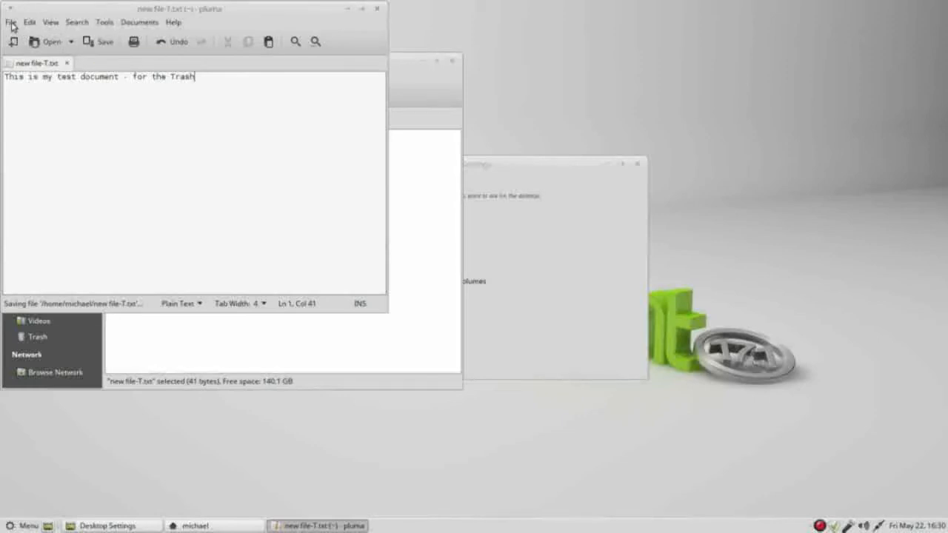
Step: Save the document under the new name 'new file-D.txt'
left_click(10, 21)
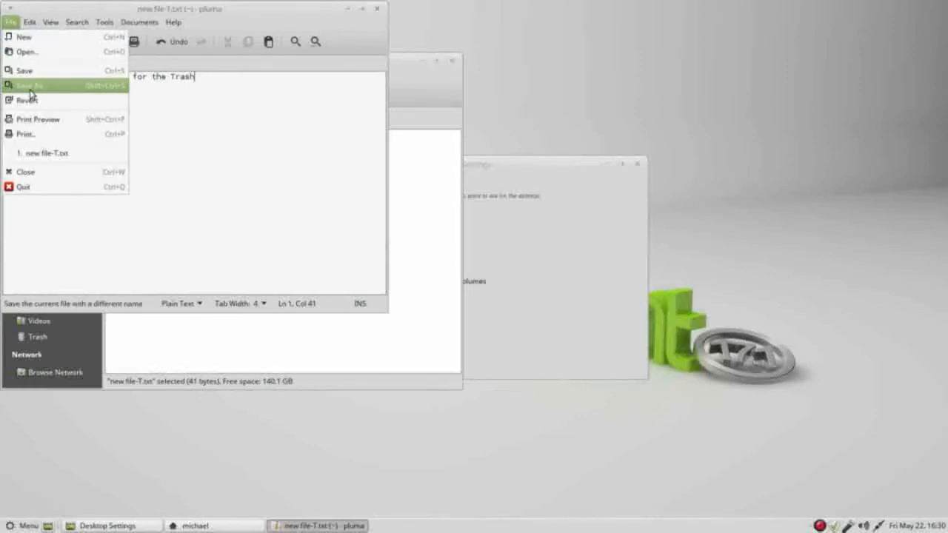
left_click(29, 85)
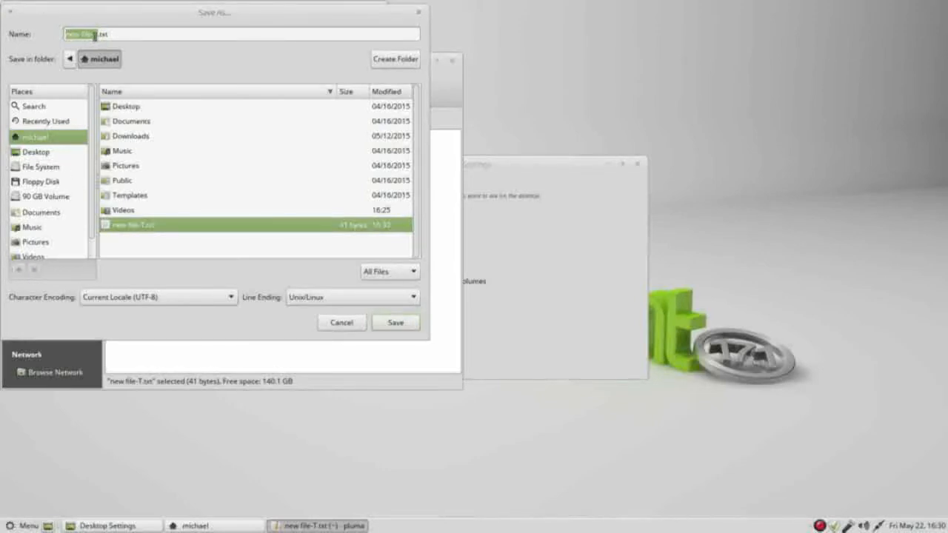
type("new file-D.txt")
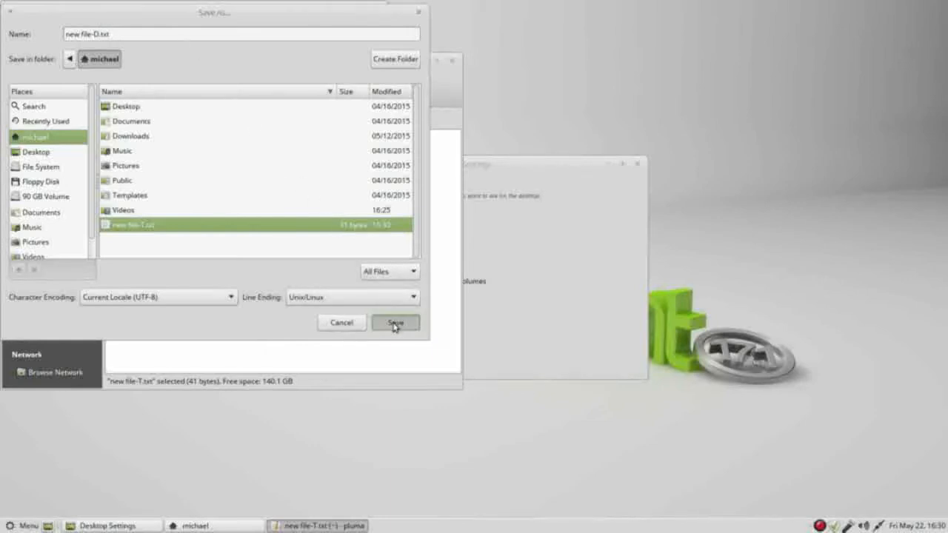
left_click(394, 322)
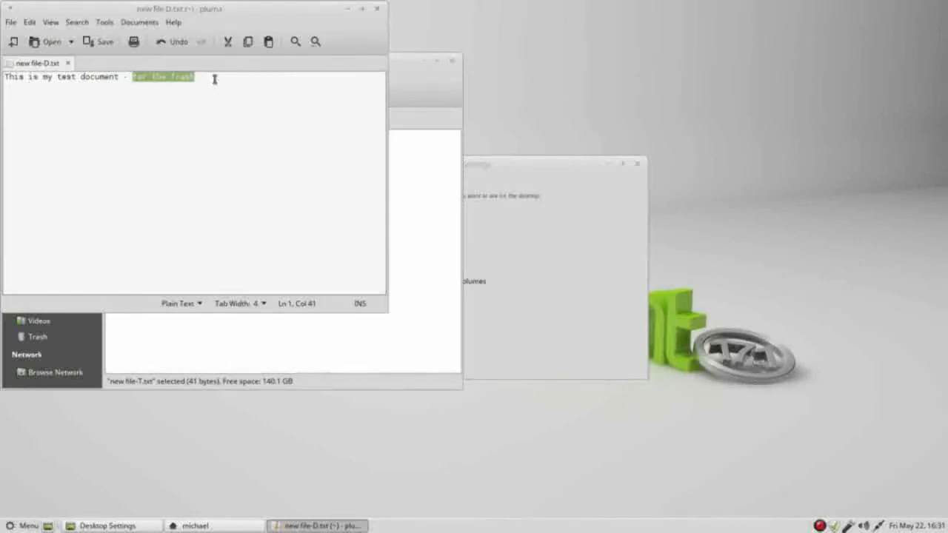
Step: Change the ending to 'to Delete', save, and close Pluma
type("to Delete")
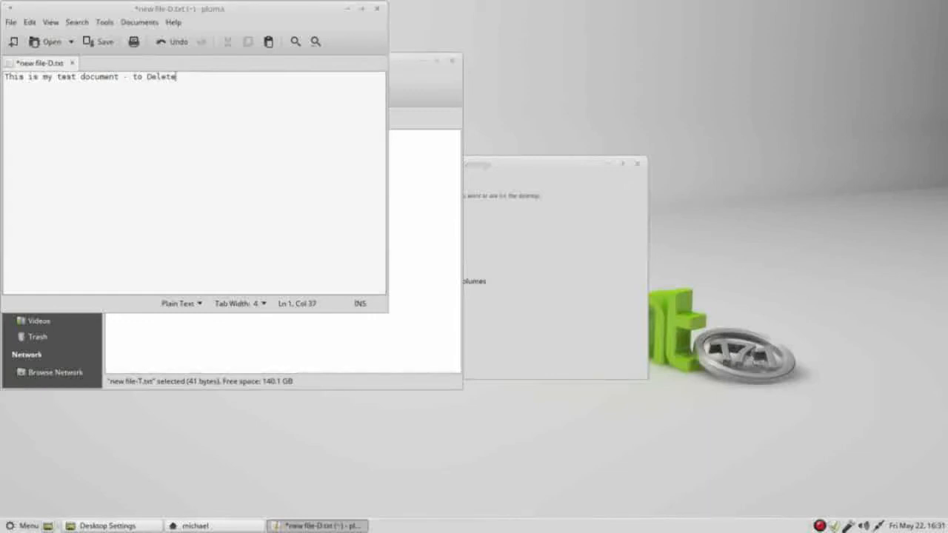
mouse_move(99, 41)
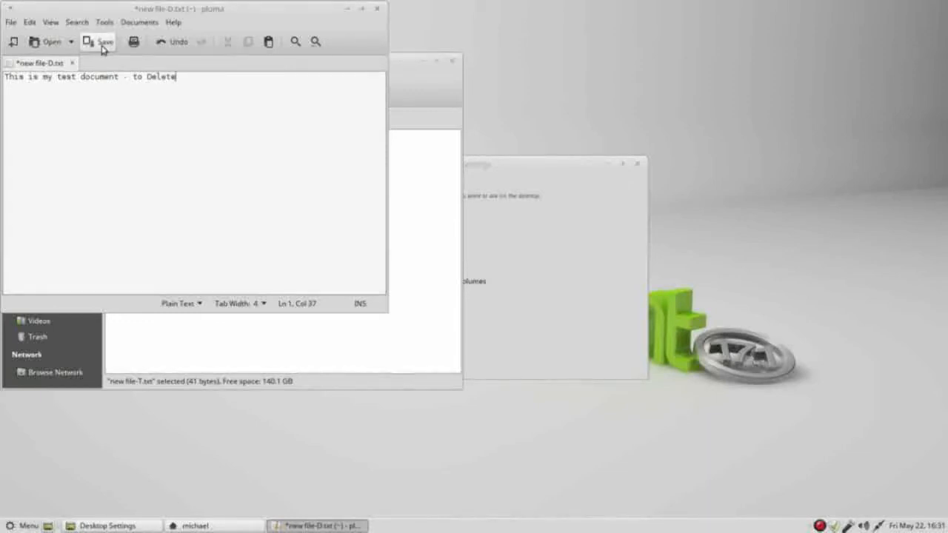
left_click(98, 41)
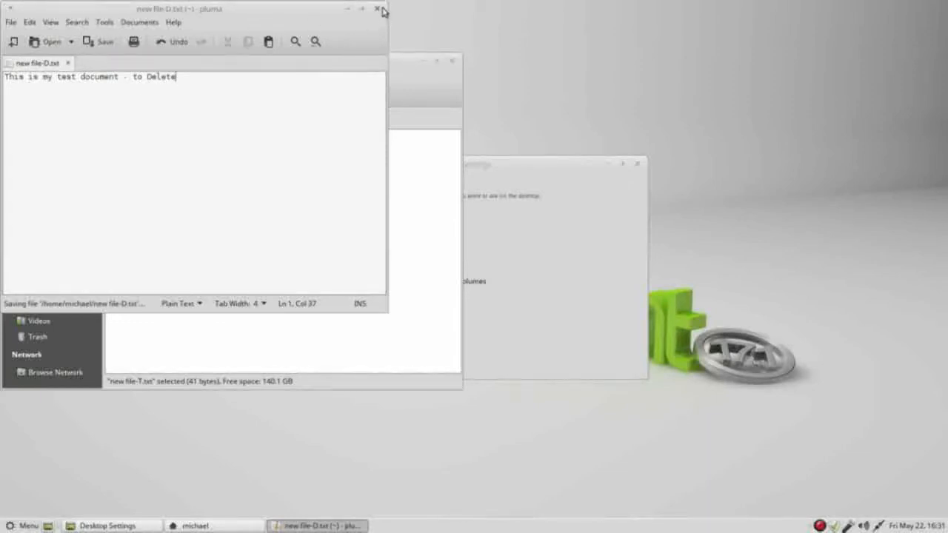
left_click(379, 8)
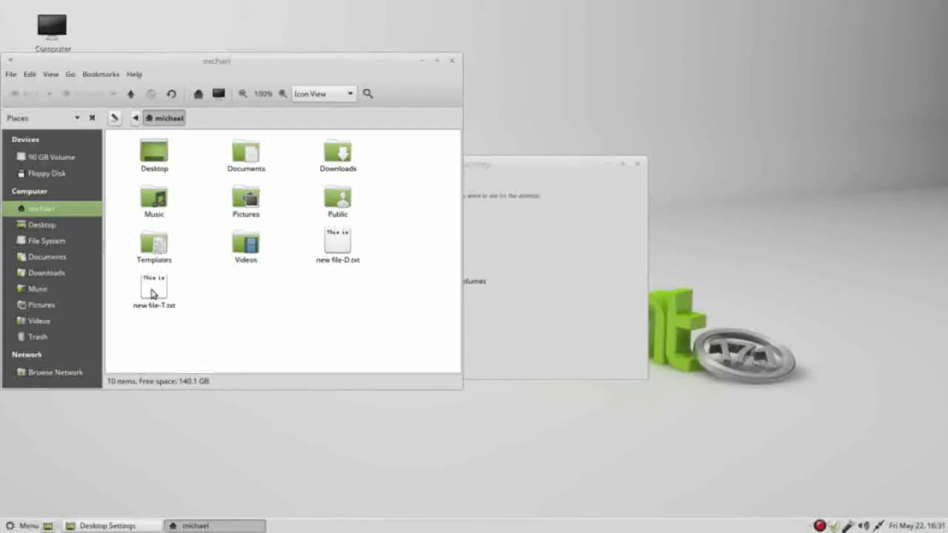
Step: Send new file-T.txt to the Trash and open the desktop Trash
left_click(154, 289)
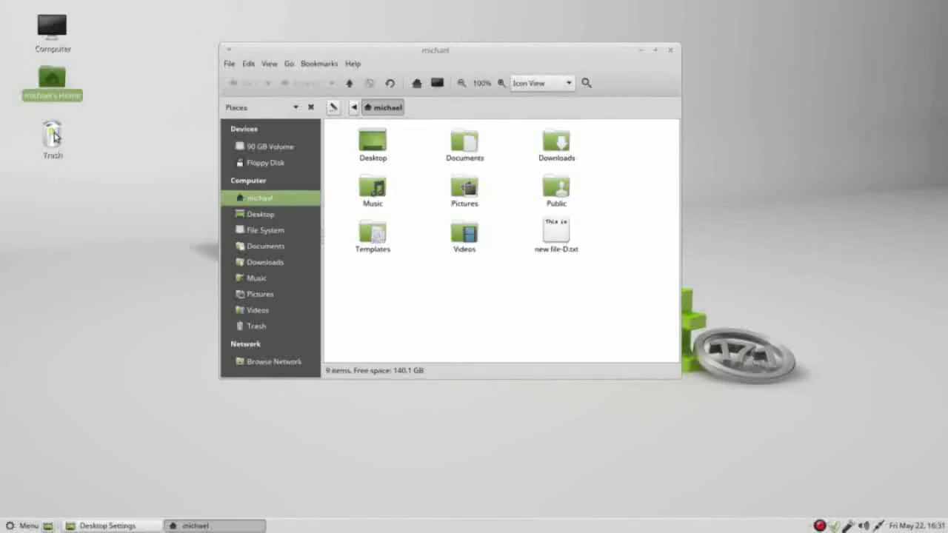
left_click(52, 137)
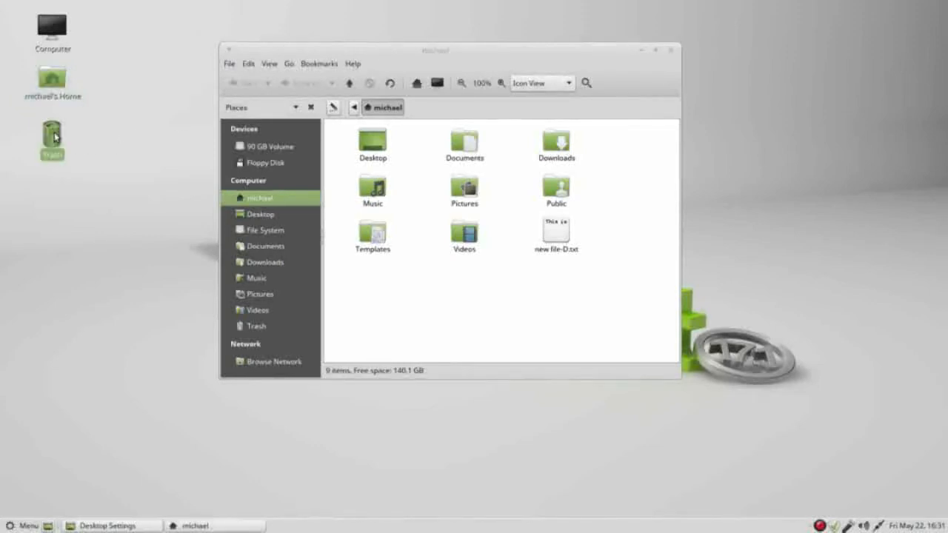
double_click(52, 137)
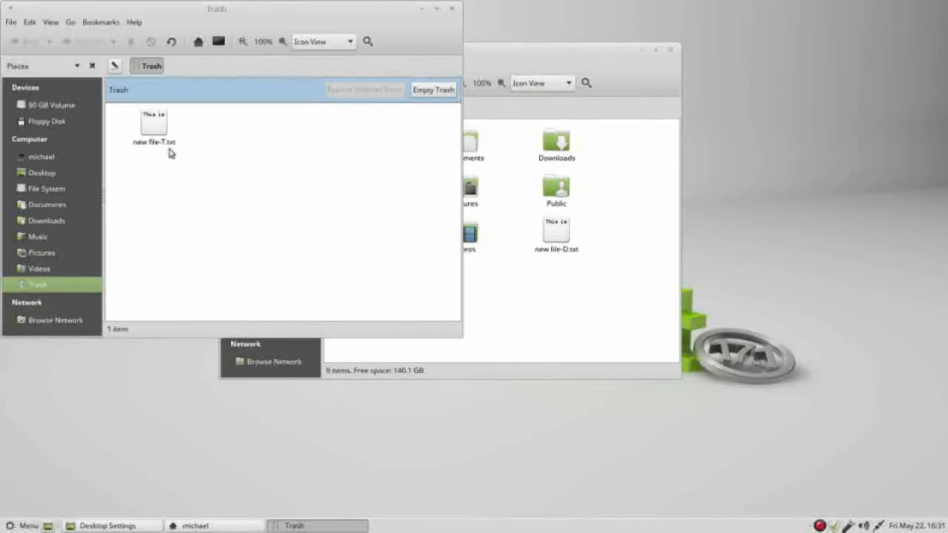
Step: Restore new file-T.txt from the Trash to the home folder
left_click(153, 125)
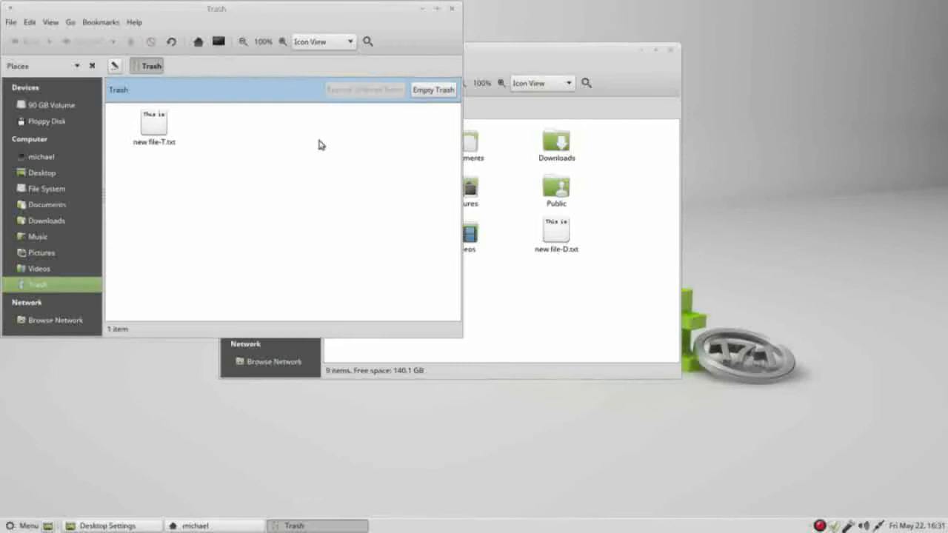
mouse_move(198, 145)
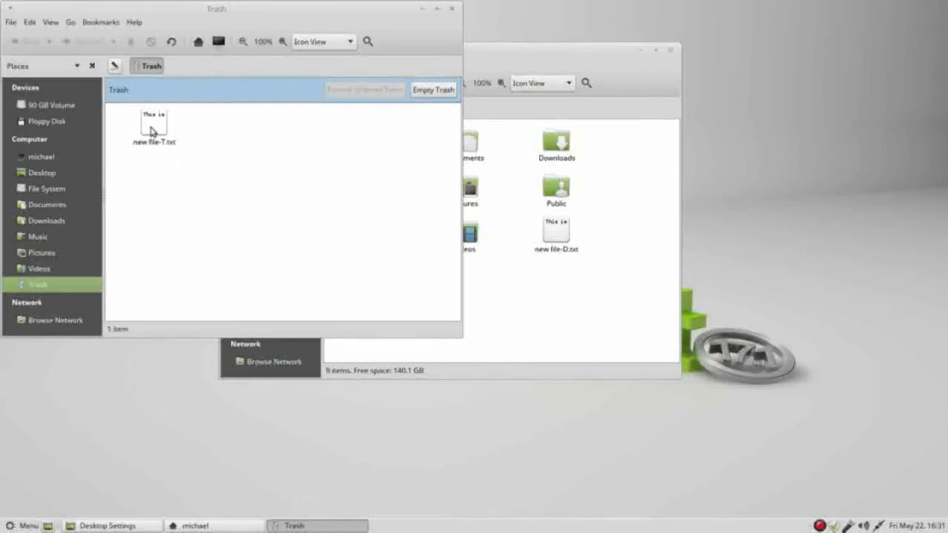
left_click(154, 126)
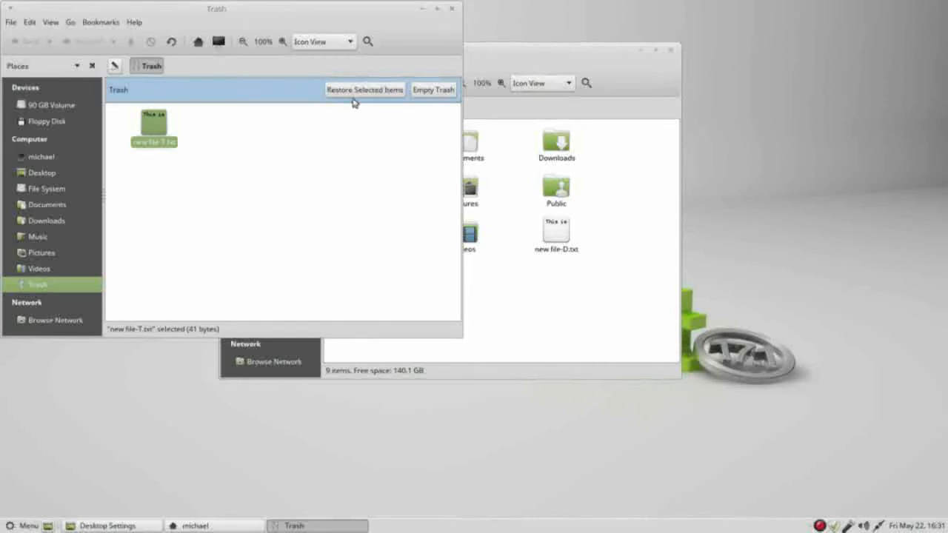
mouse_move(154, 131)
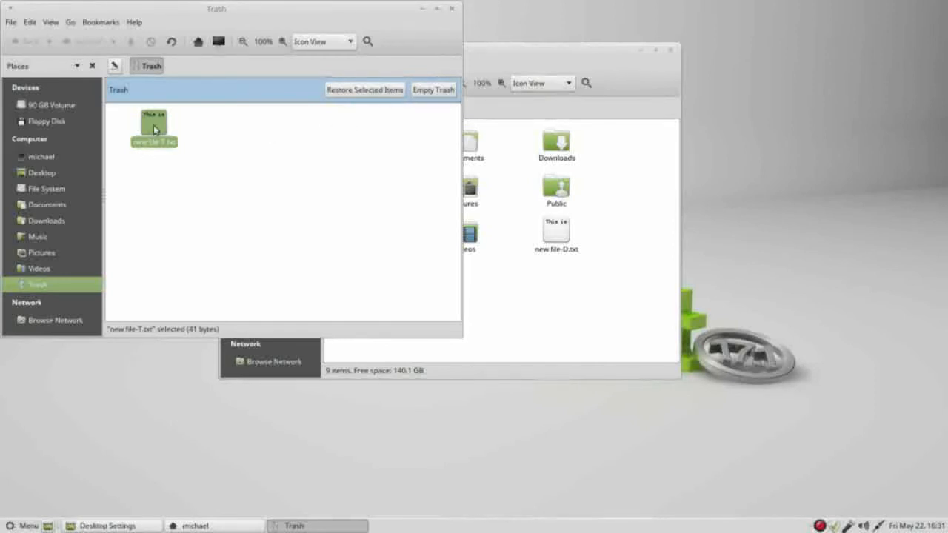
right_click(154, 129)
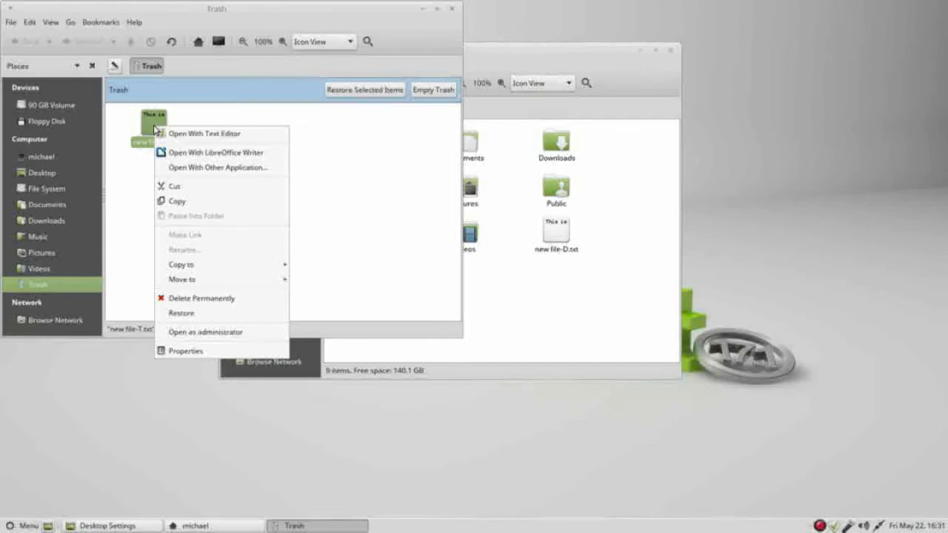
mouse_move(182, 312)
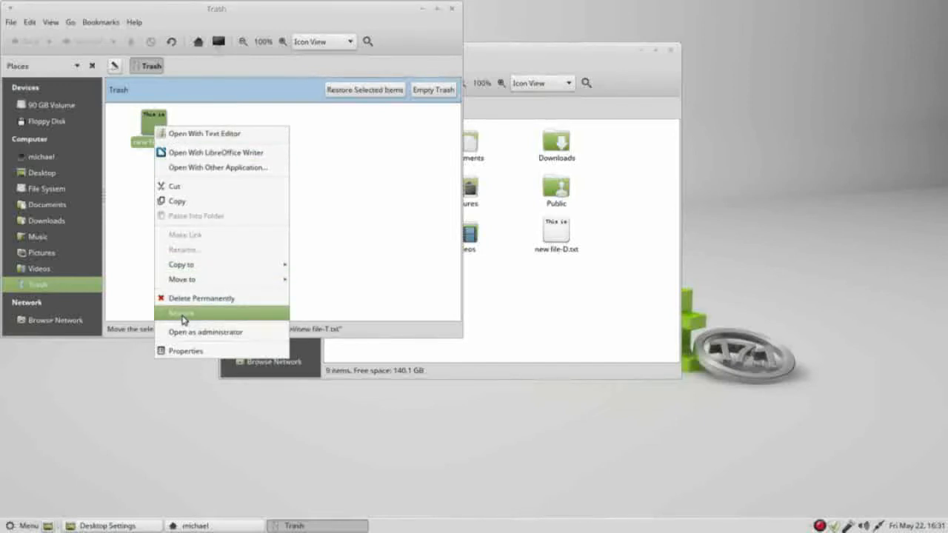
left_click(182, 312)
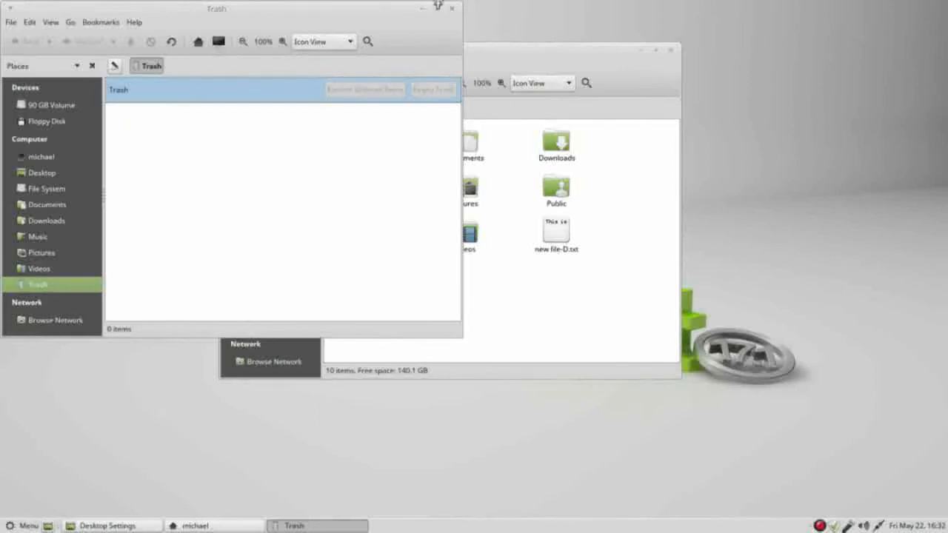
Step: Close the Trash, start deleting new file-D.txt, then cancel the confirmation
left_click(450, 8)
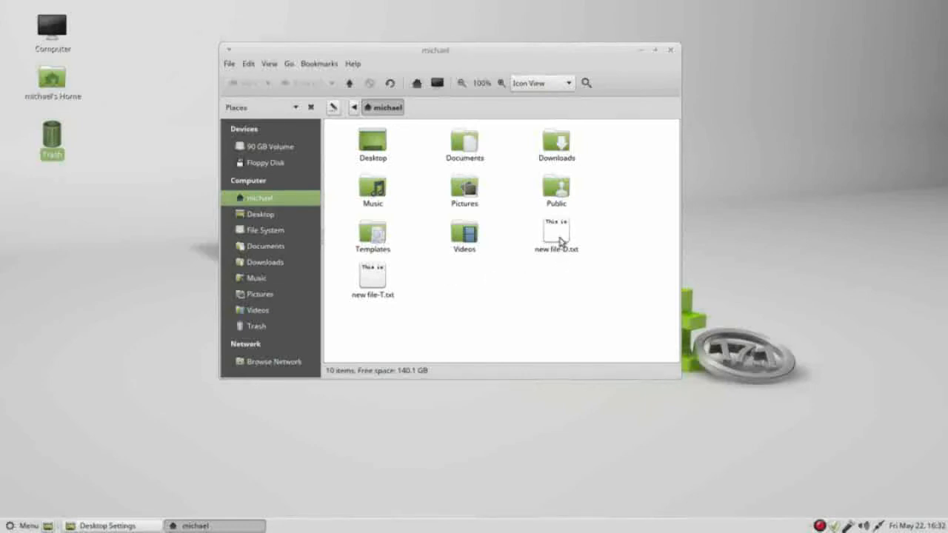
right_click(555, 237)
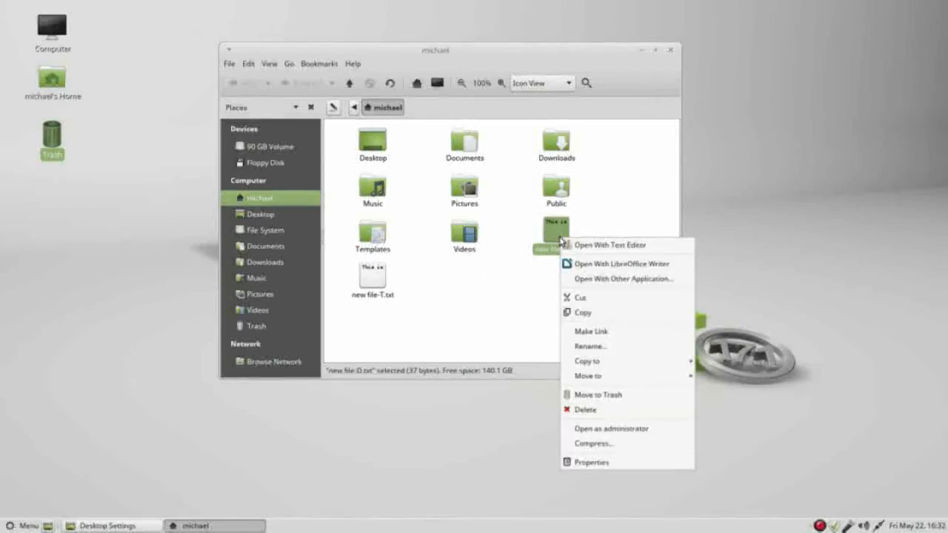
mouse_move(610, 409)
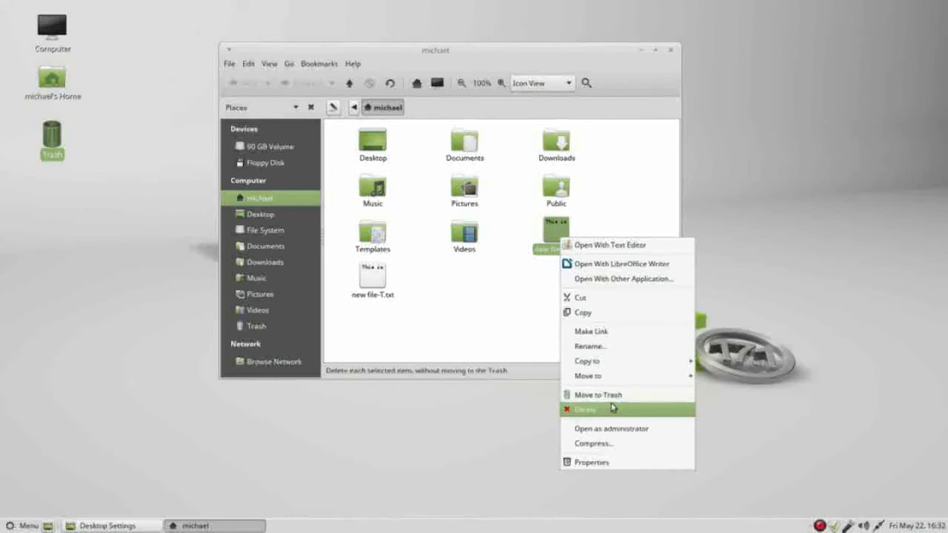
left_click(584, 409)
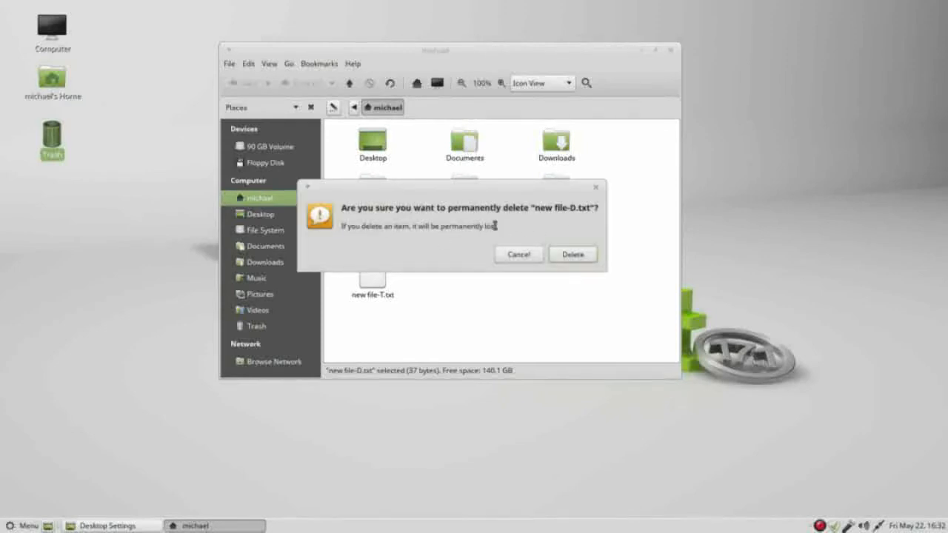
mouse_move(556, 225)
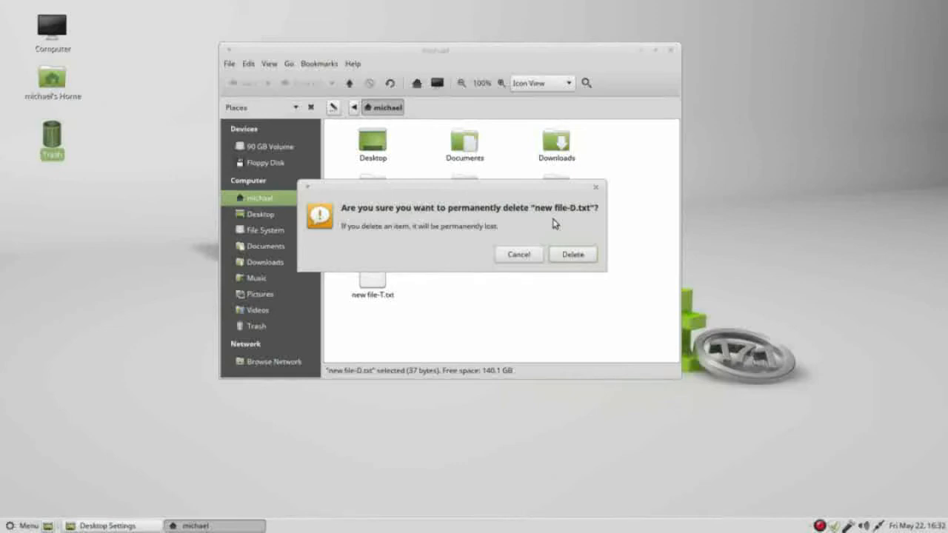
left_click(572, 254)
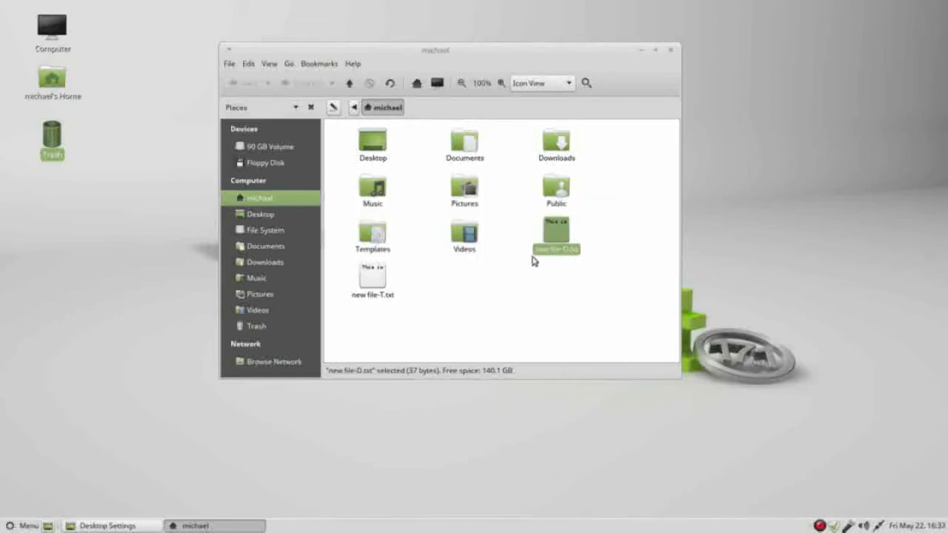
mouse_move(370, 285)
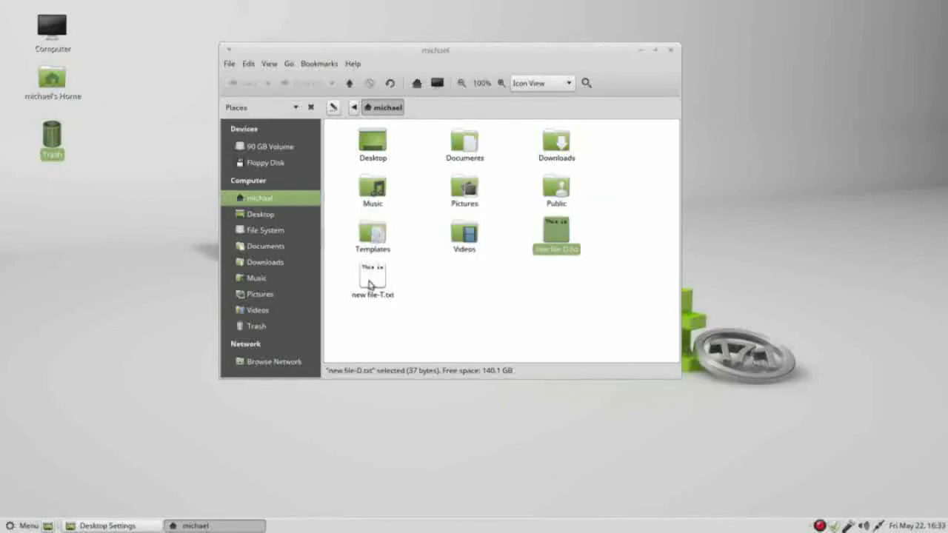
Step: Close the Caja window and untick the Trash desktop icon in Desktop Settings
left_click(371, 278)
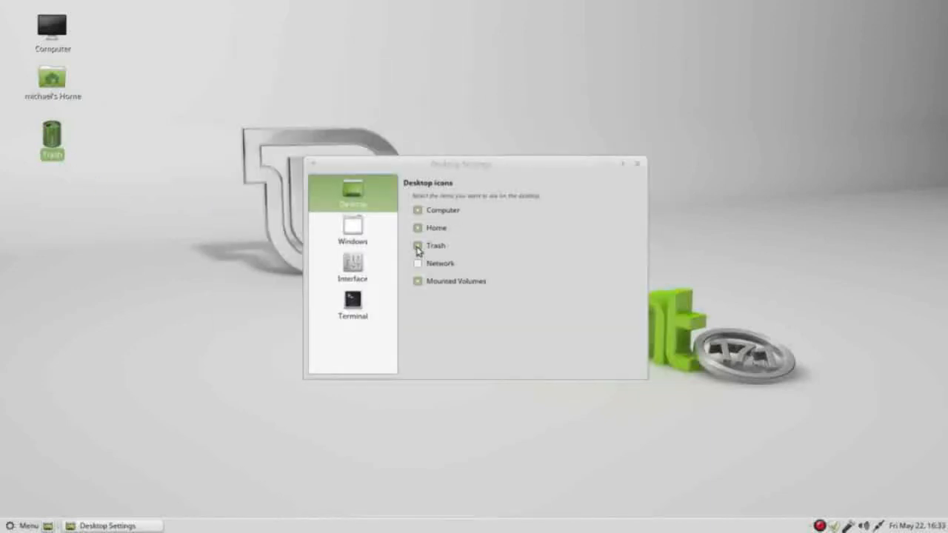
left_click(417, 245)
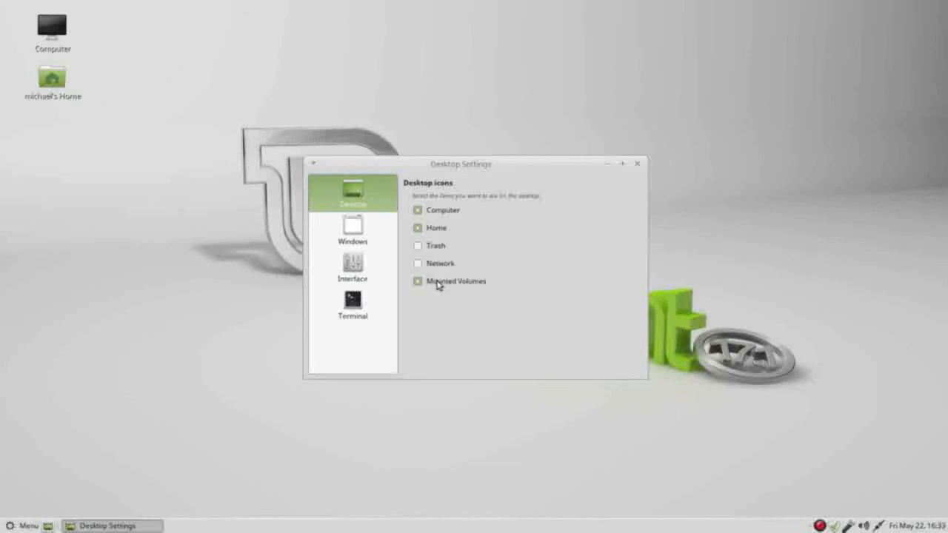
mouse_move(447, 301)
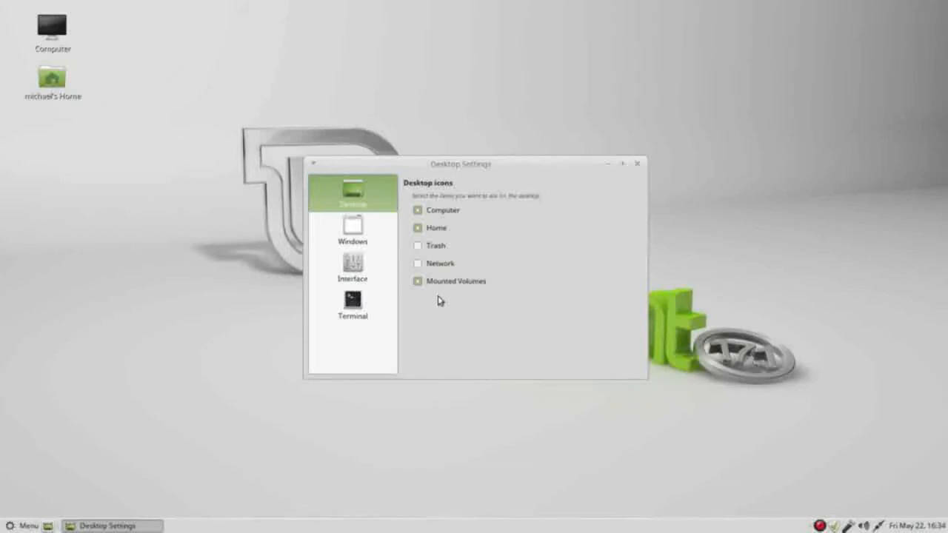
mouse_move(354, 265)
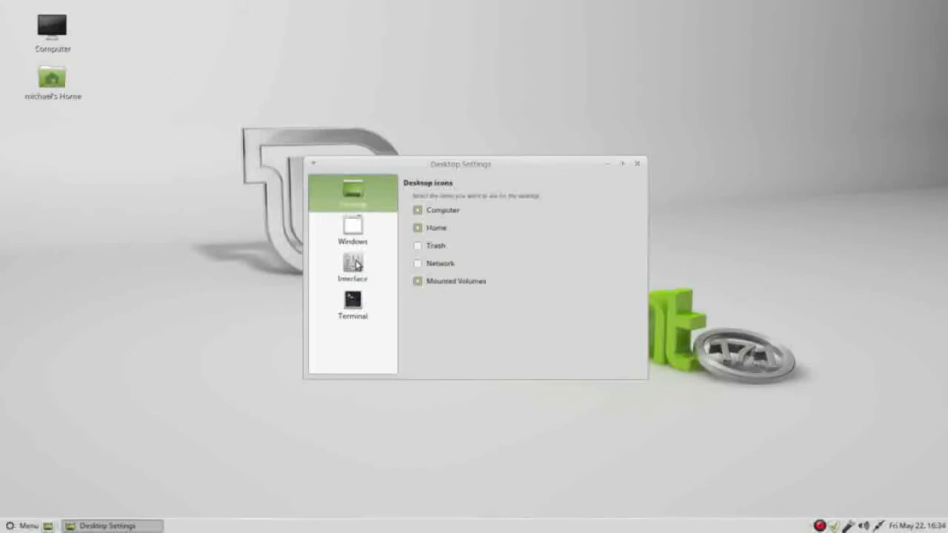
Step: Open the Interface page and inspect Caja's Go and Bookmarks menus with icons
left_click(353, 268)
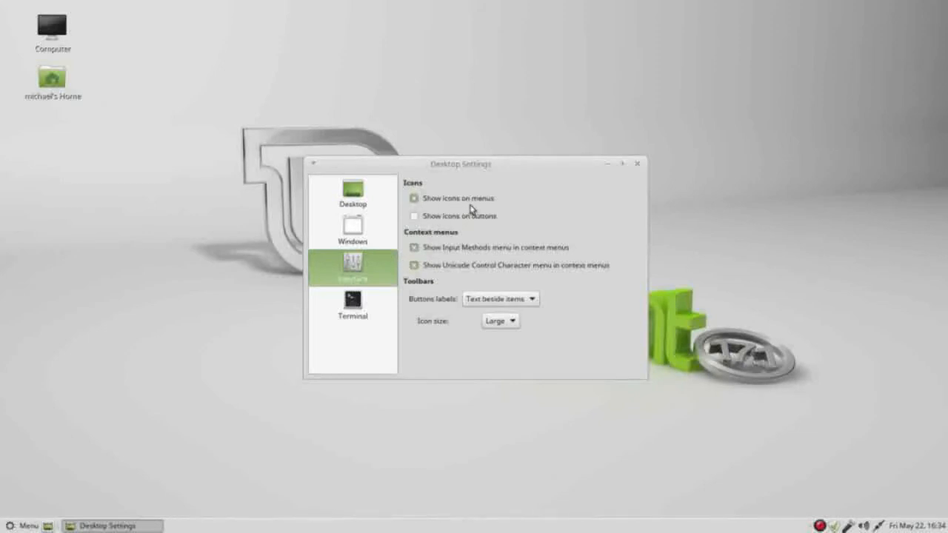
mouse_move(472, 190)
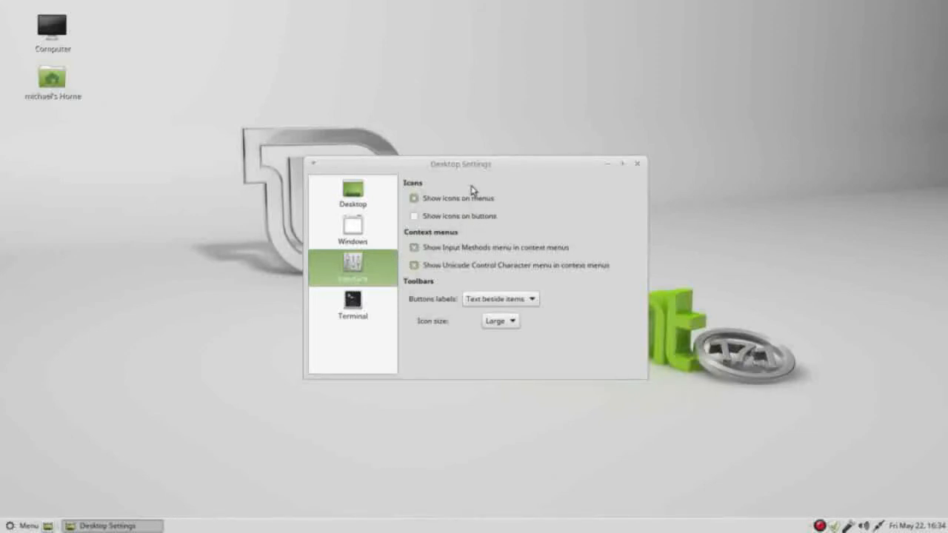
left_click_drag(460, 164, 709, 63)
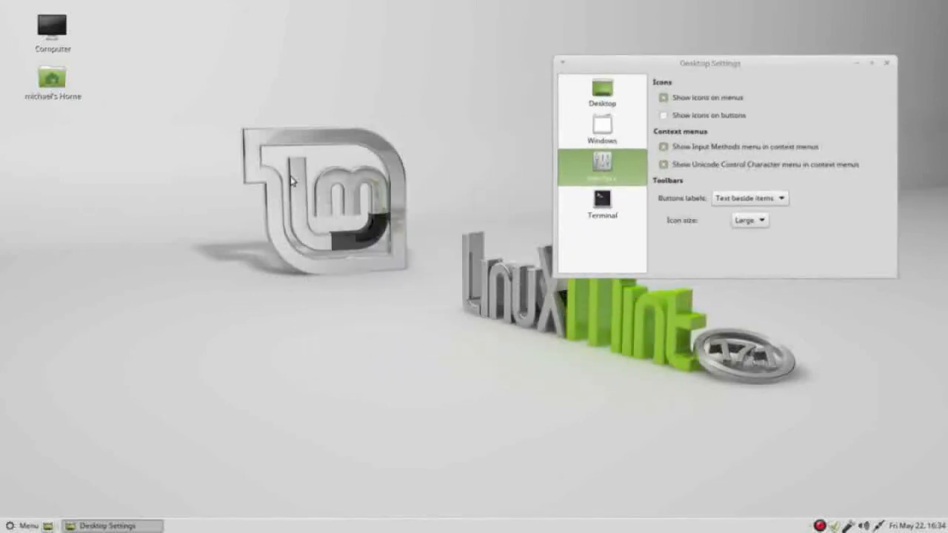
double_click(52, 77)
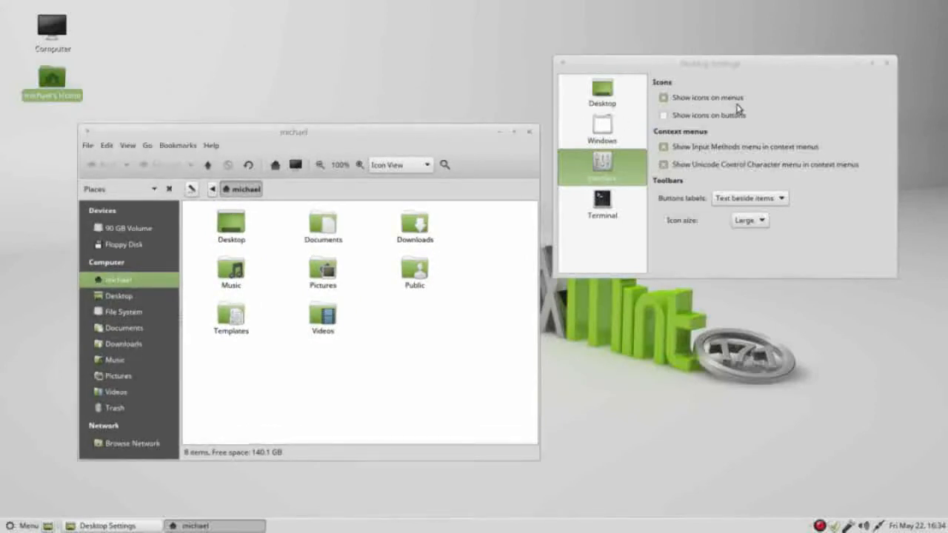
mouse_move(147, 148)
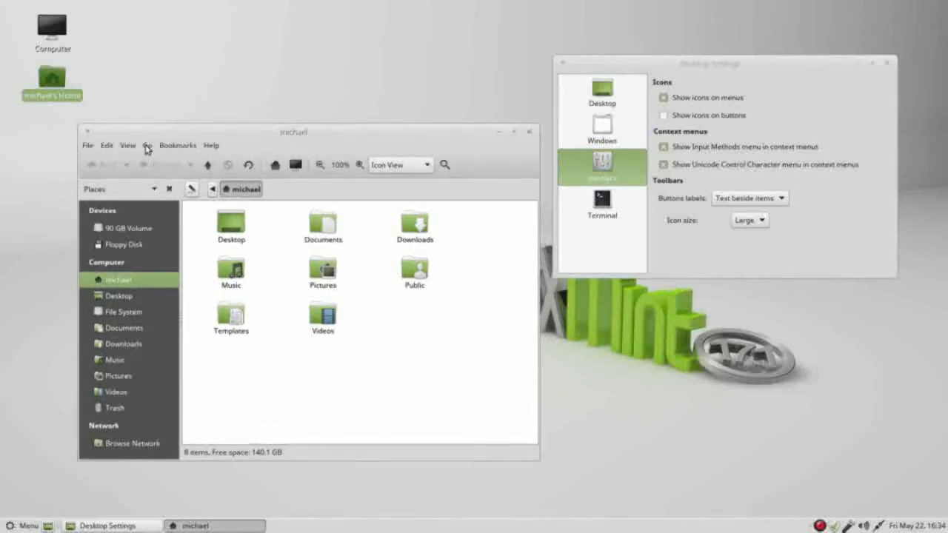
left_click(147, 145)
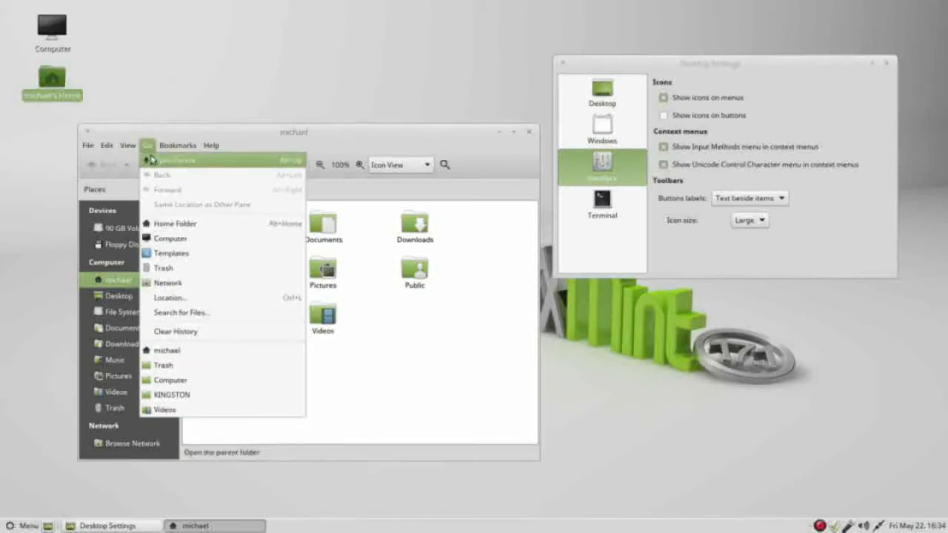
left_click(177, 145)
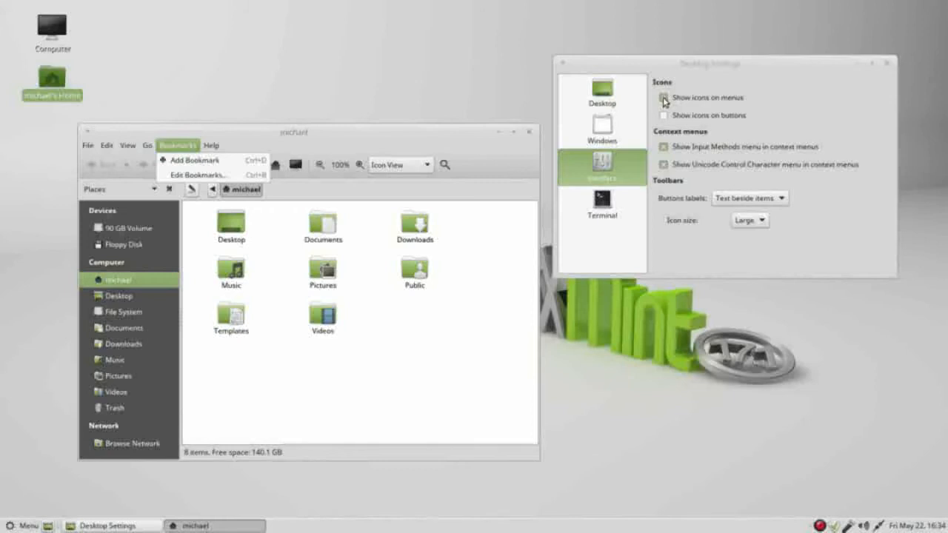
Step: Untick 'Show icons on menus' and reopen Home to view menus without icons
left_click(662, 97)
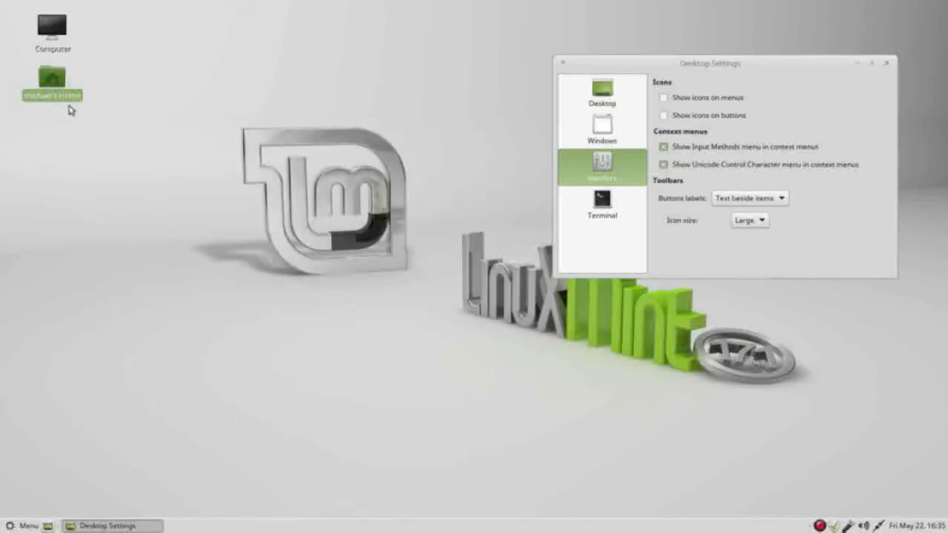
double_click(52, 77)
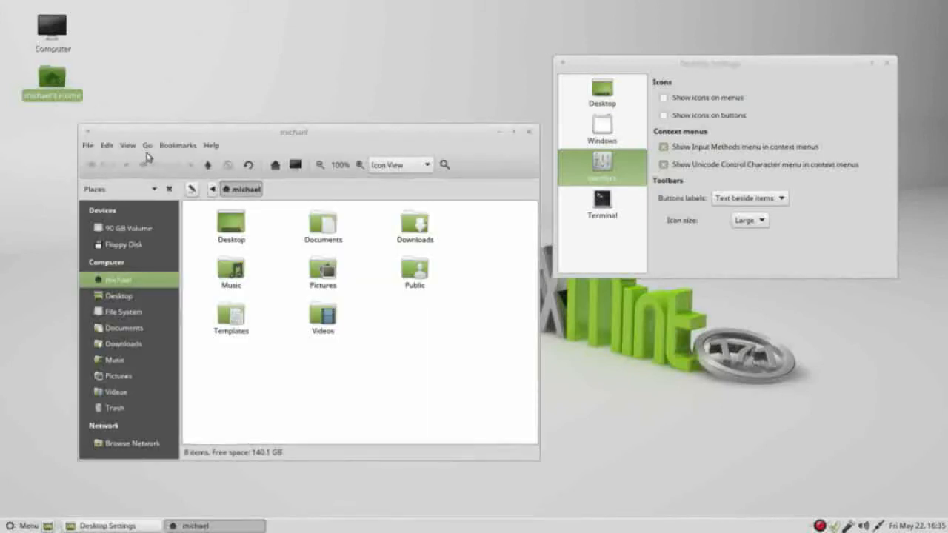
left_click(147, 145)
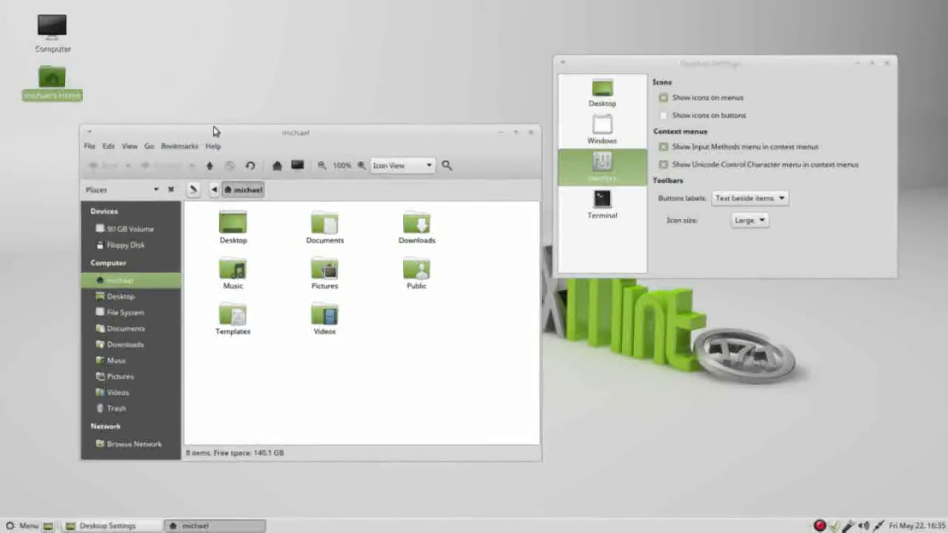
left_click(149, 146)
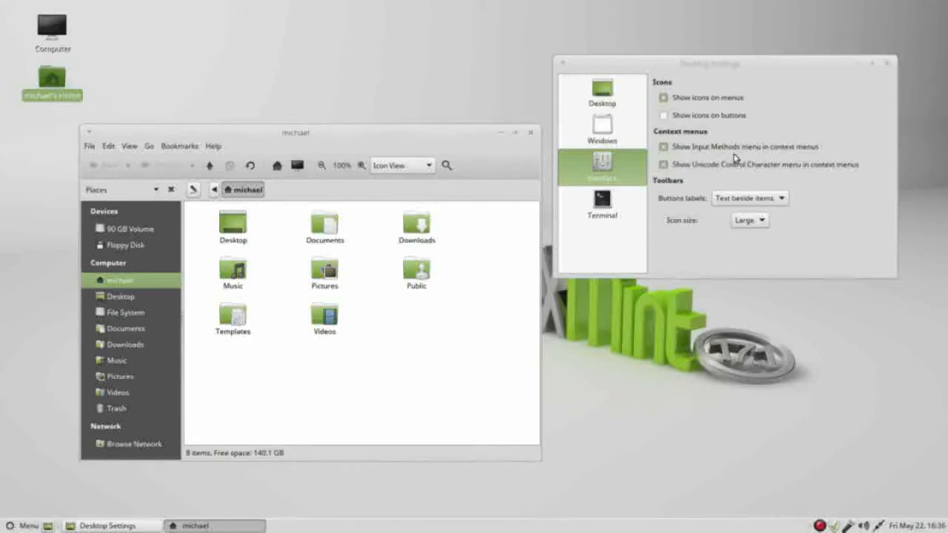
mouse_move(744, 159)
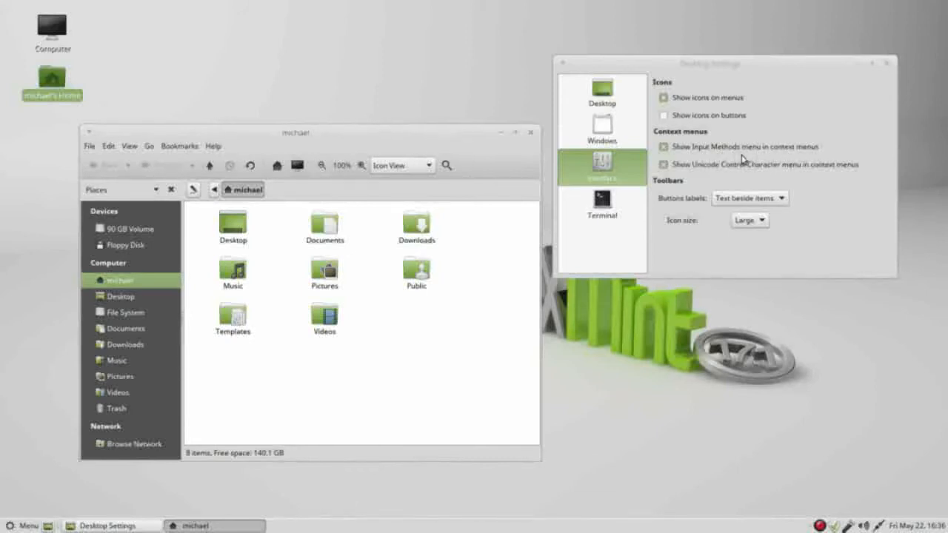
mouse_move(755, 180)
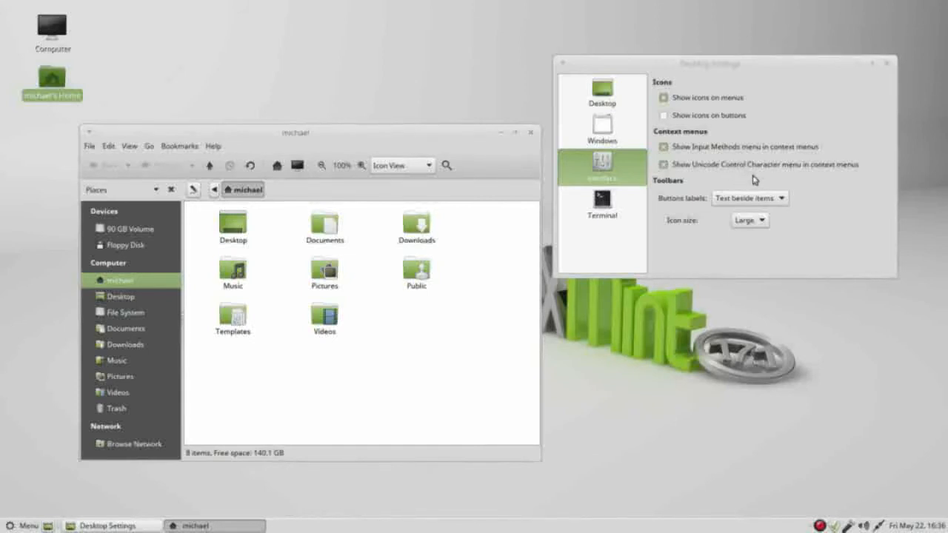
mouse_move(838, 177)
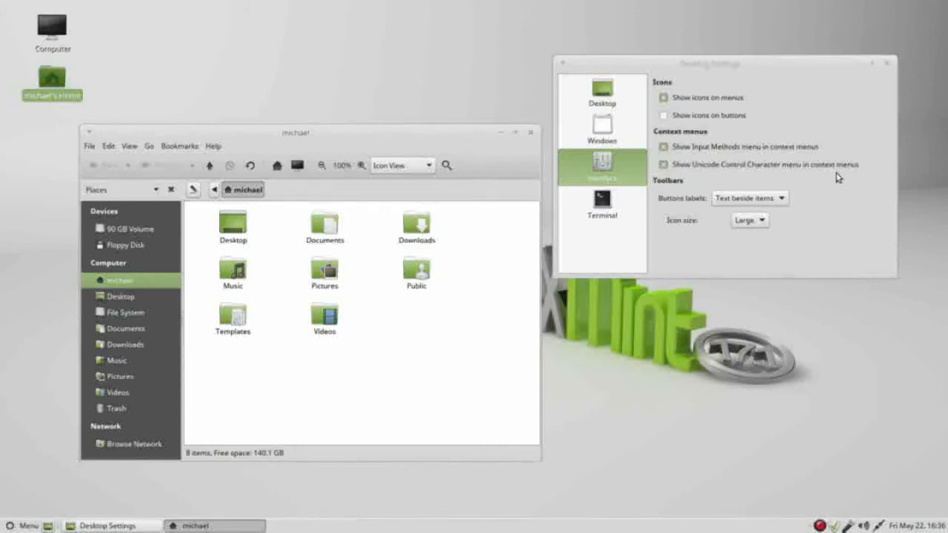
mouse_move(686, 181)
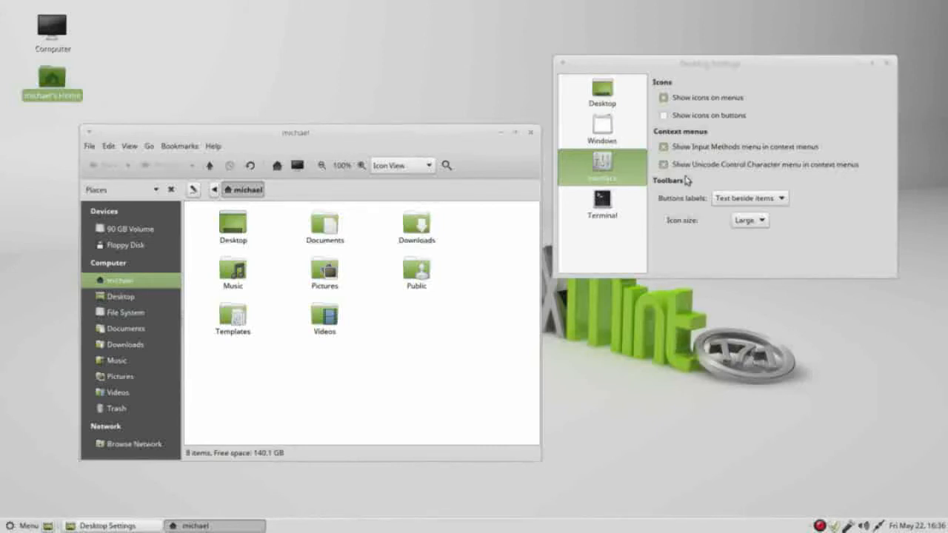
mouse_move(692, 202)
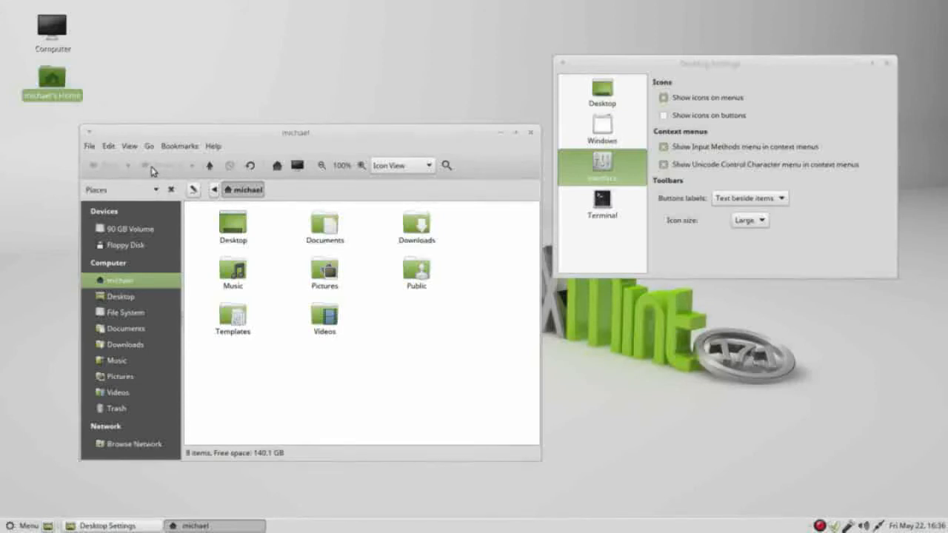
mouse_move(164, 165)
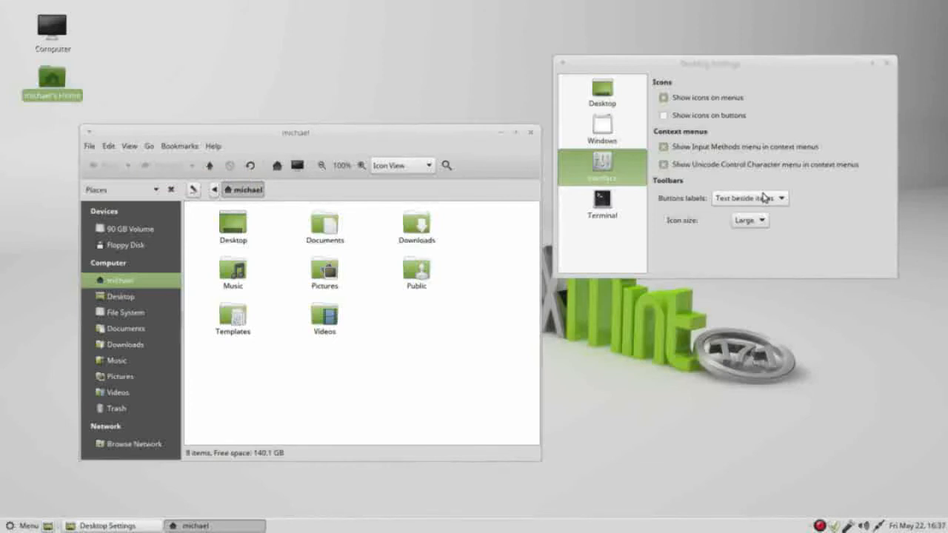
Step: Cycle toolbar button labels through Text below items, Icons only, and Text only
left_click(748, 198)
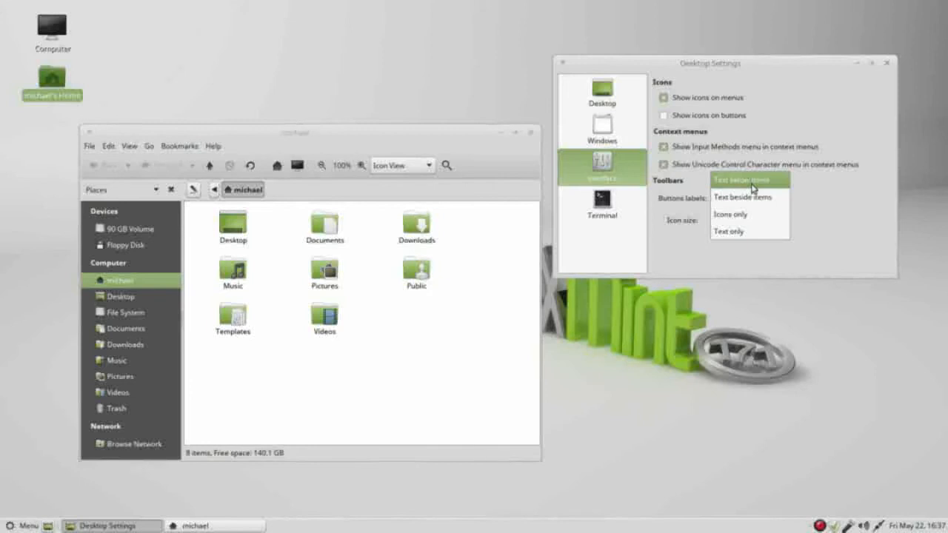
left_click(741, 179)
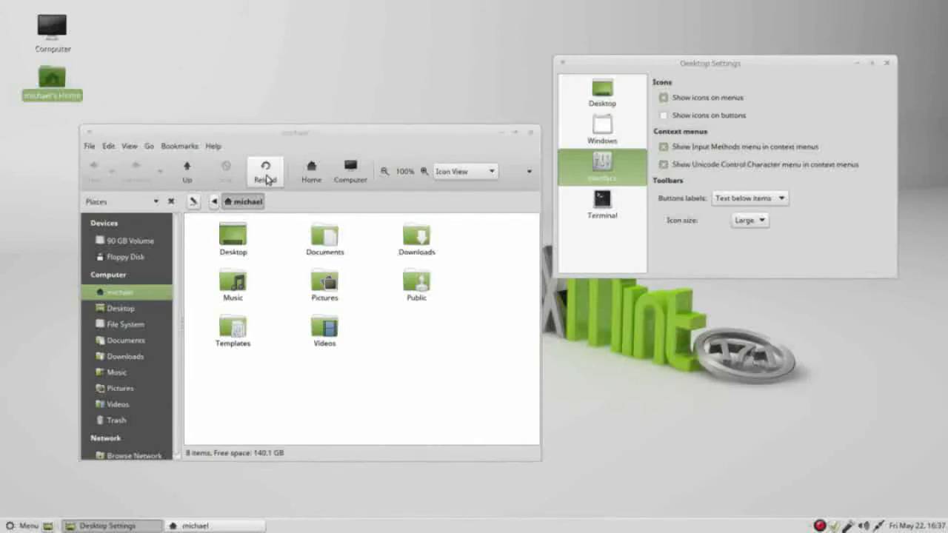
left_click(748, 197)
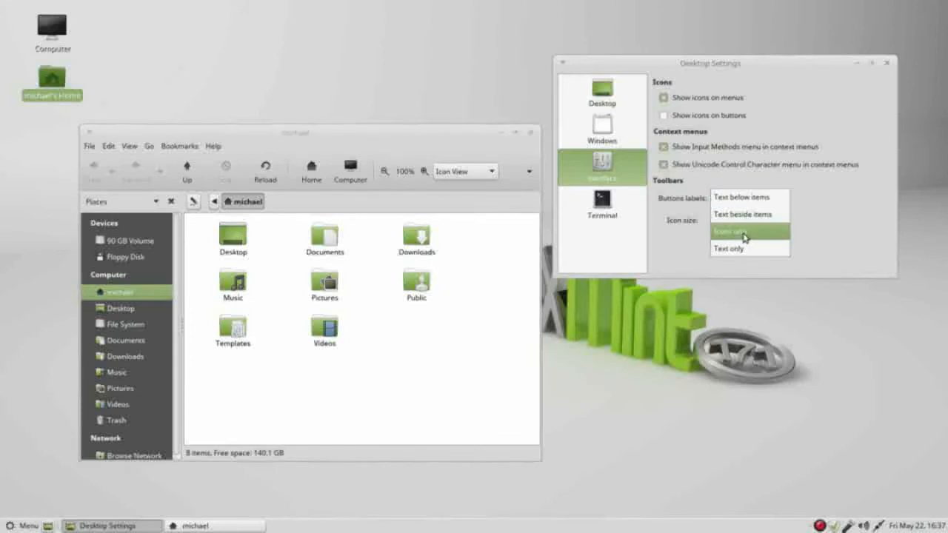
left_click(744, 231)
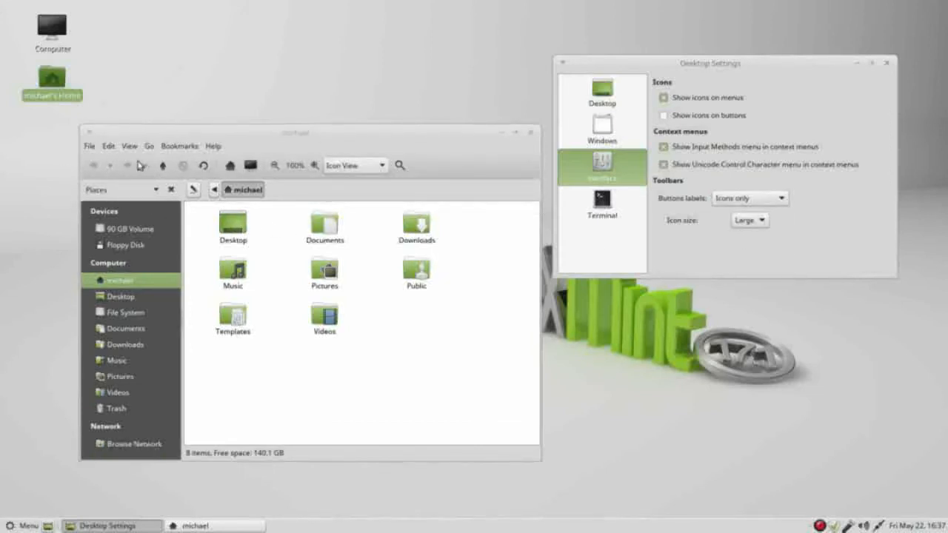
left_click(748, 198)
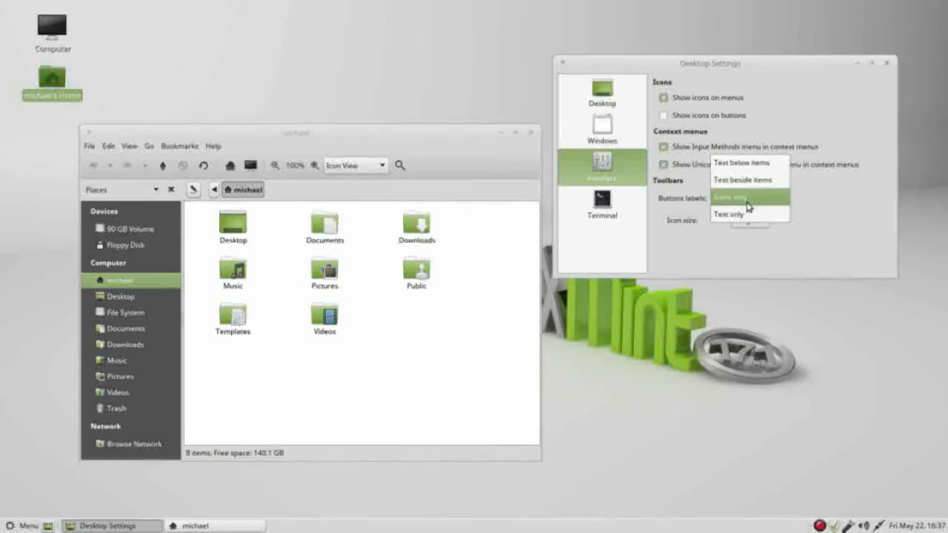
mouse_move(729, 213)
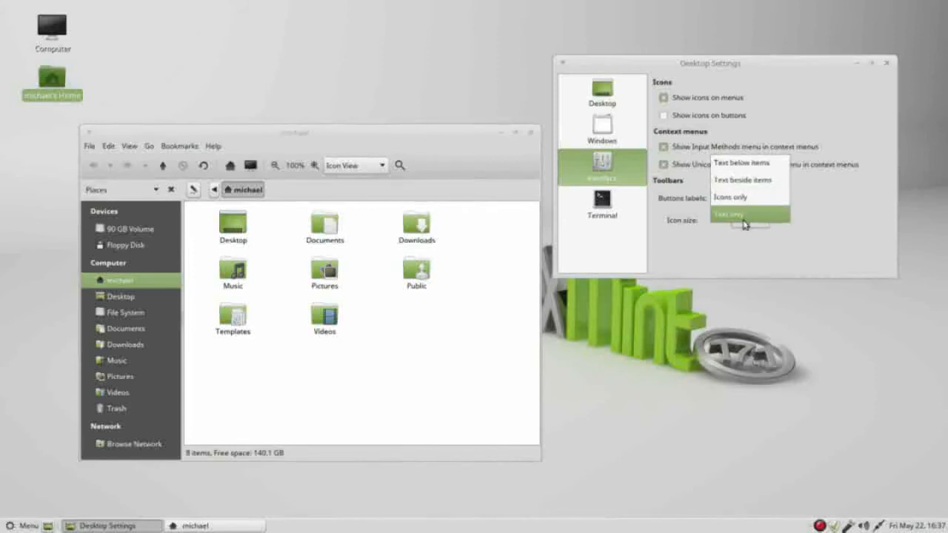
left_click(729, 214)
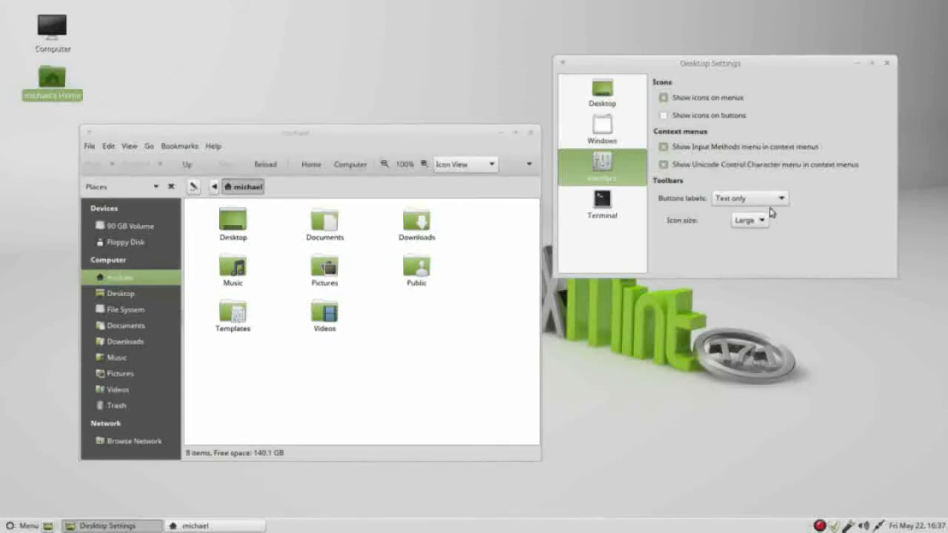
Step: Set Icons only with Small icon size, then return labels to Text below items
left_click(748, 198)
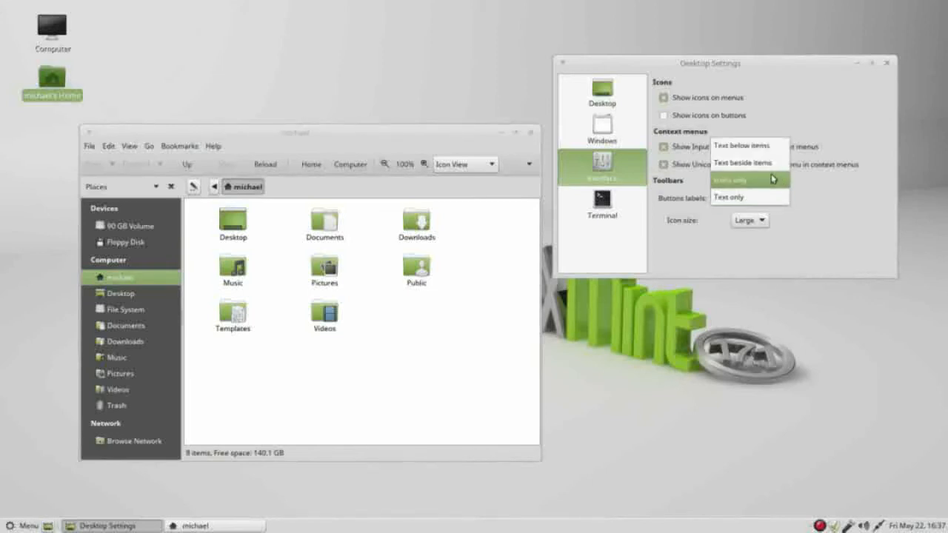
mouse_move(747, 145)
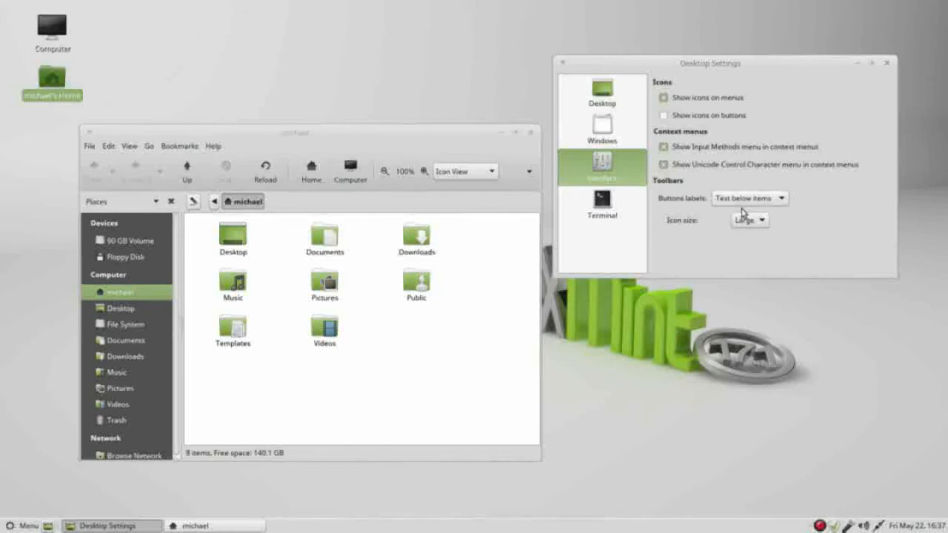
mouse_move(378, 204)
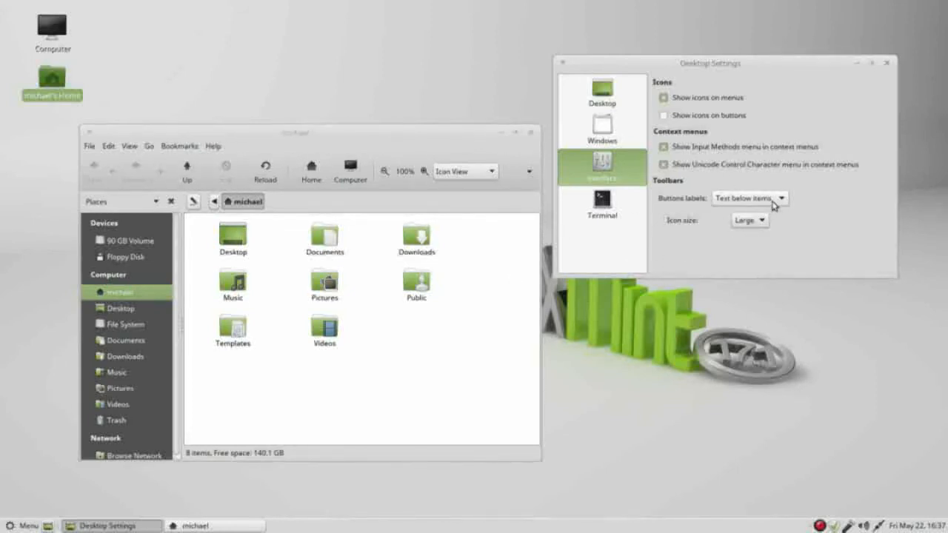
left_click(749, 198)
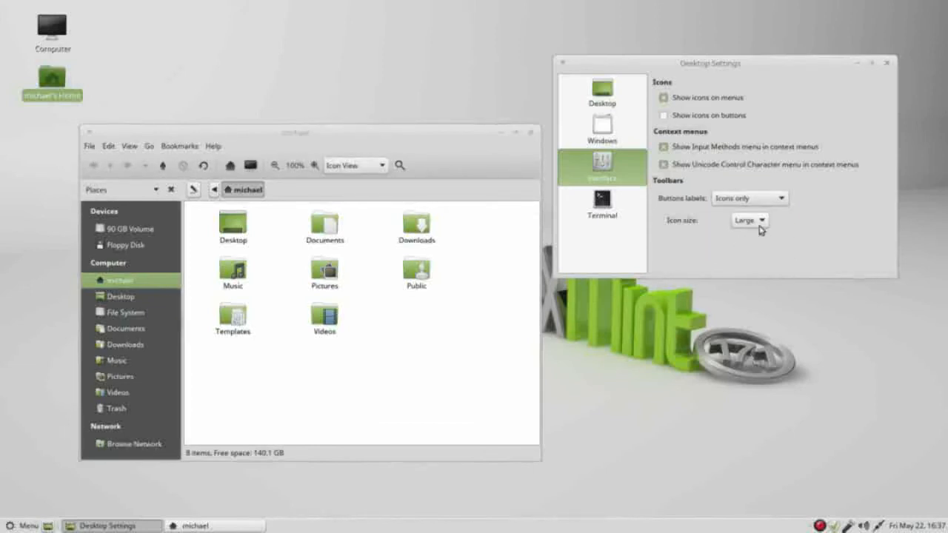
left_click(748, 220)
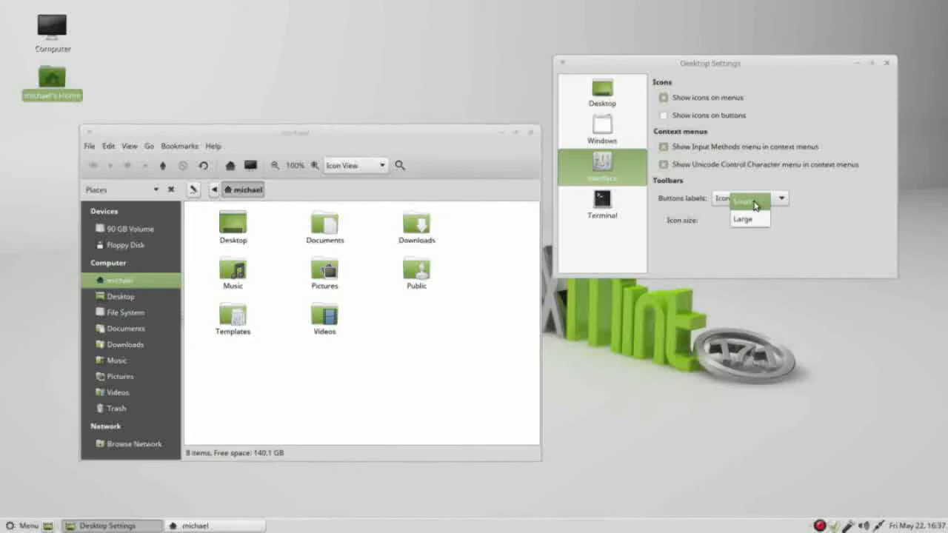
left_click(743, 219)
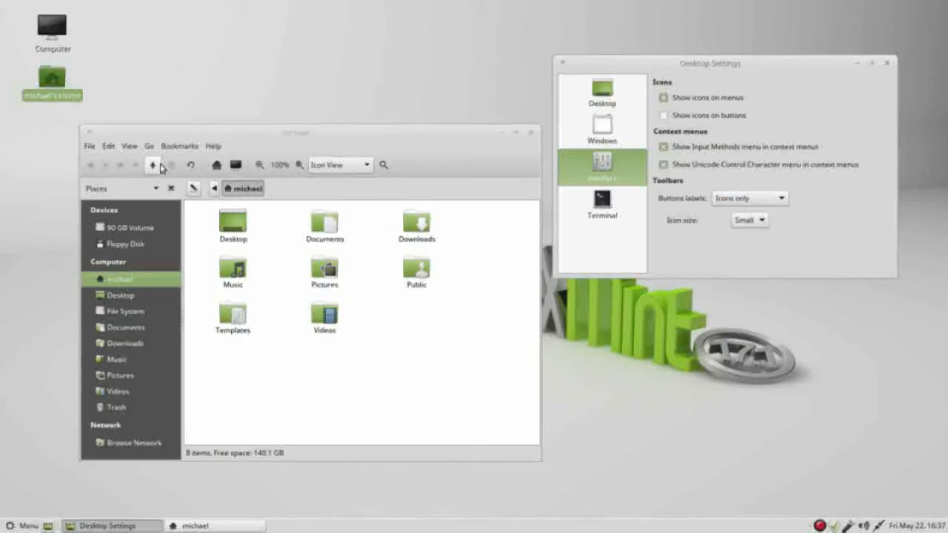
left_click(748, 220)
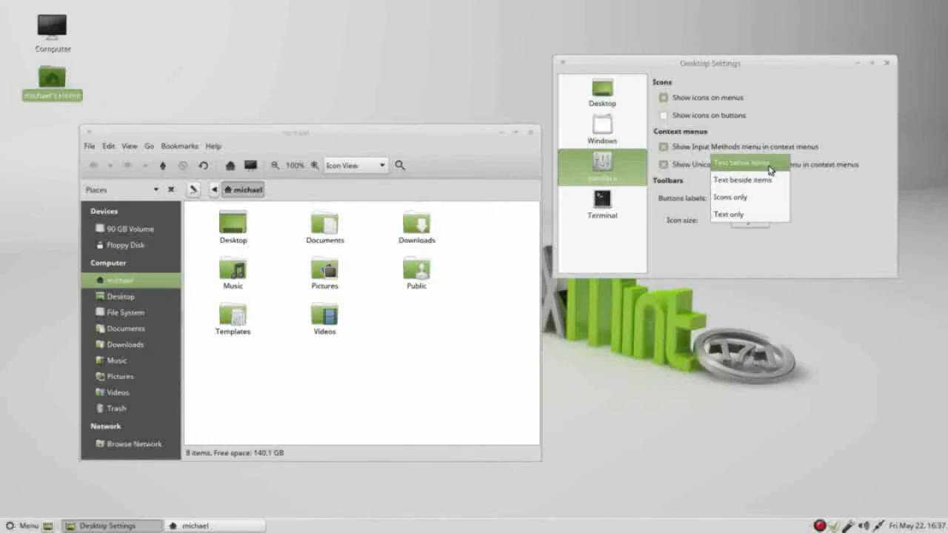
left_click(741, 163)
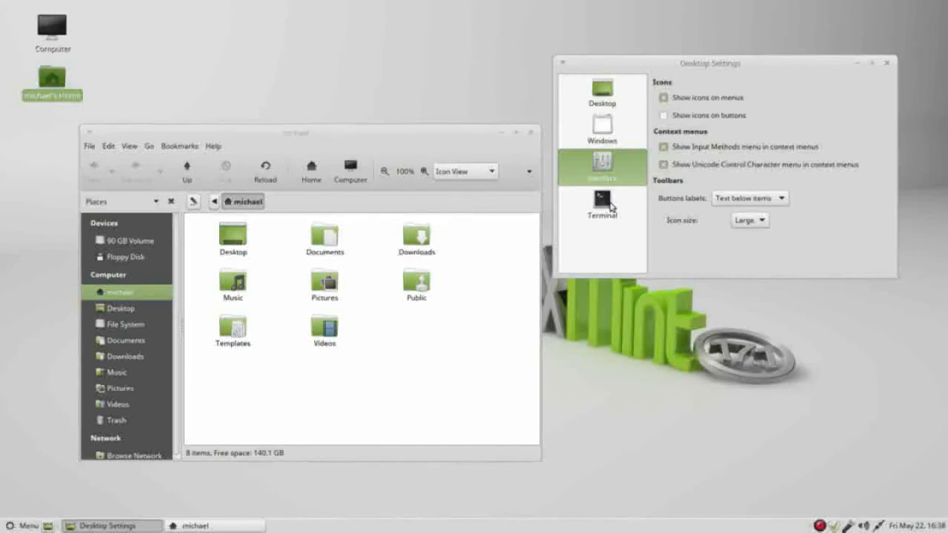
left_click(602, 205)
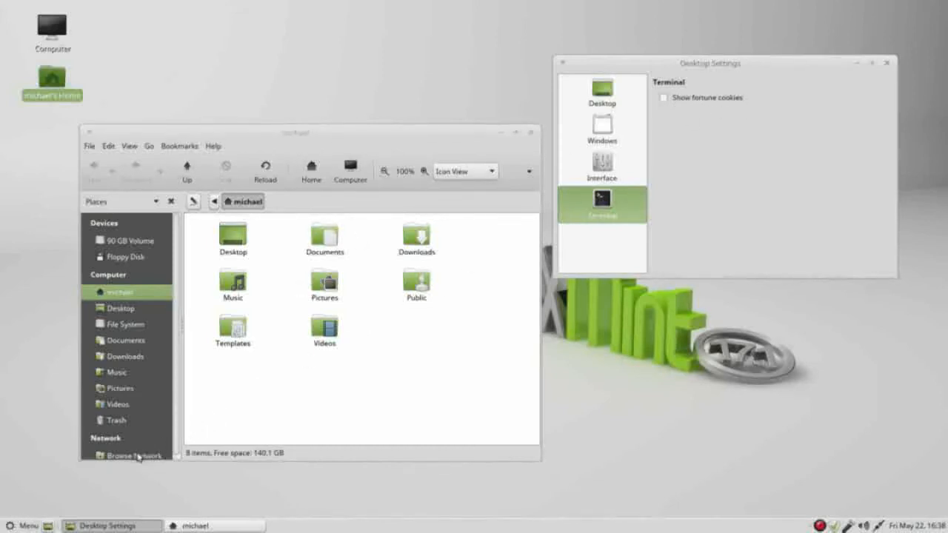
left_click(29, 525)
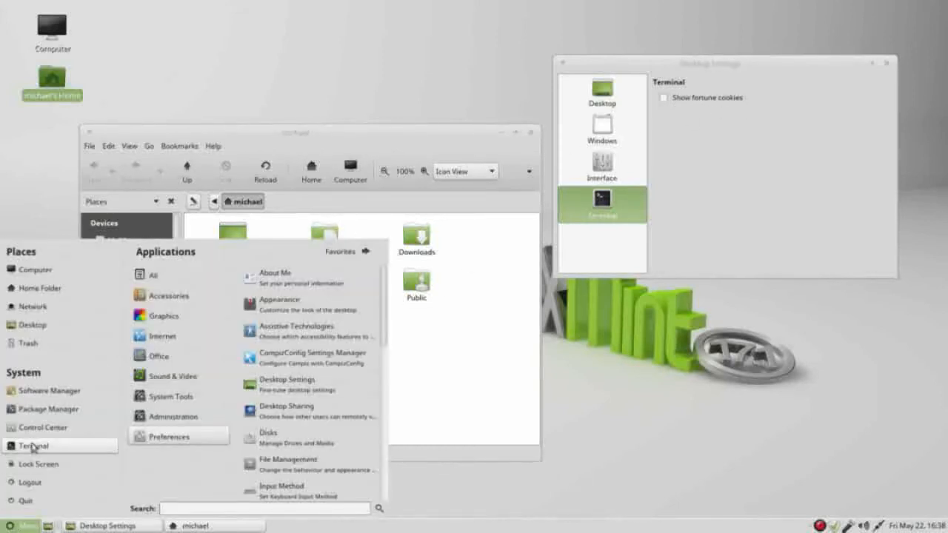
left_click(32, 445)
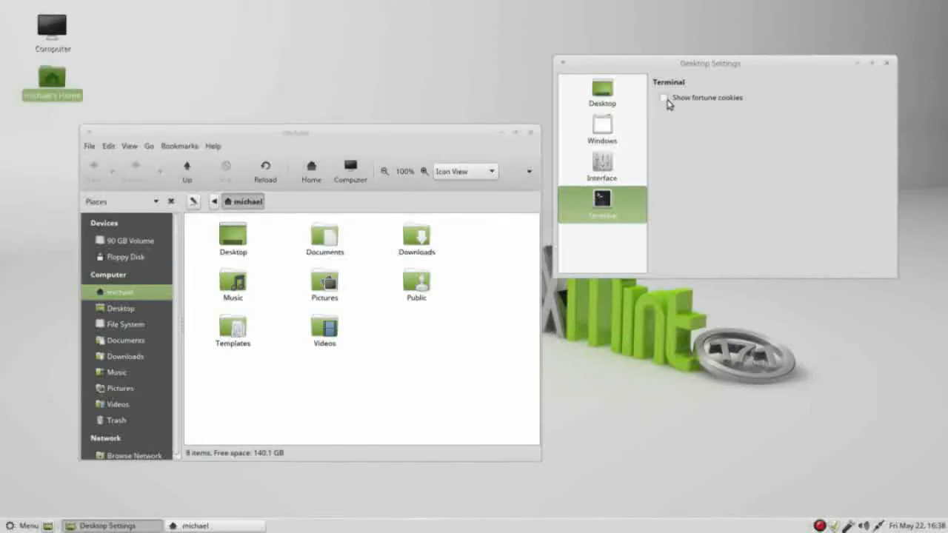
left_click(663, 98)
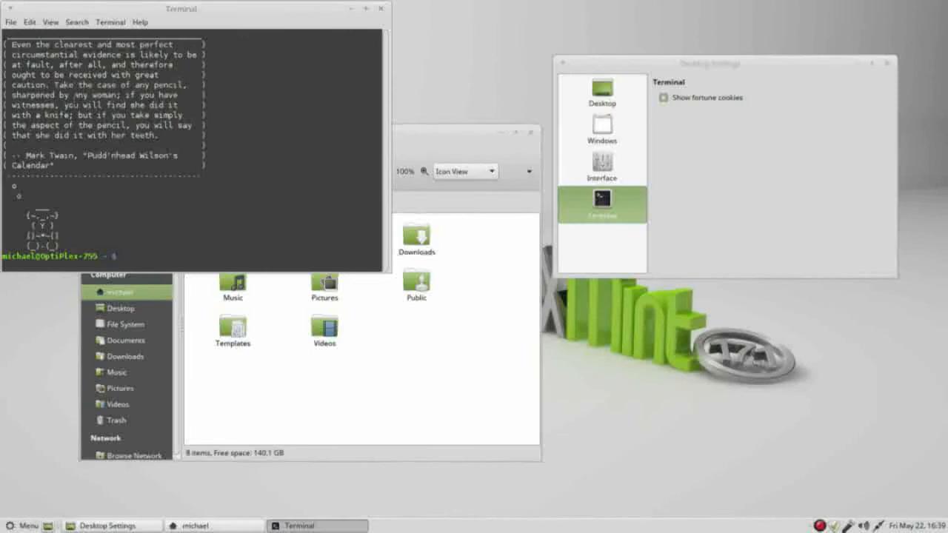
left_click(663, 98)
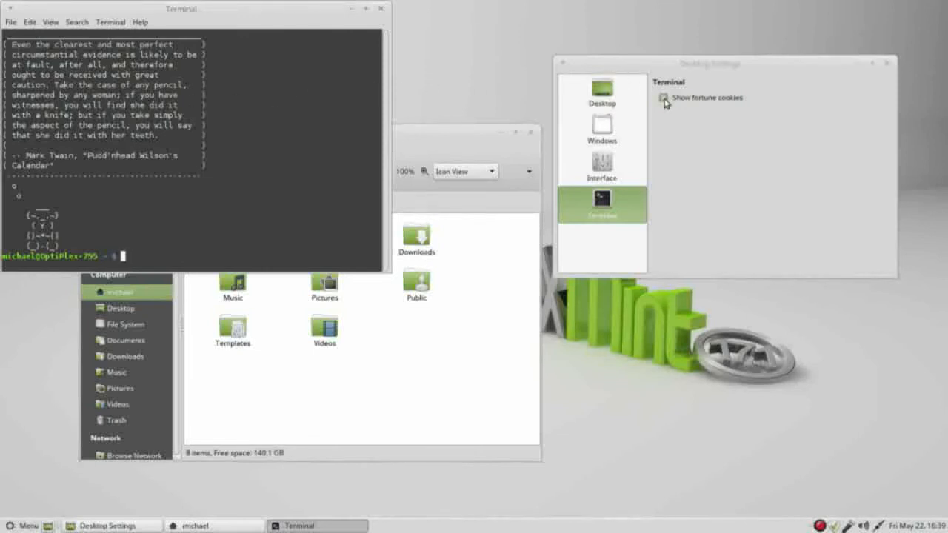
left_click(662, 97)
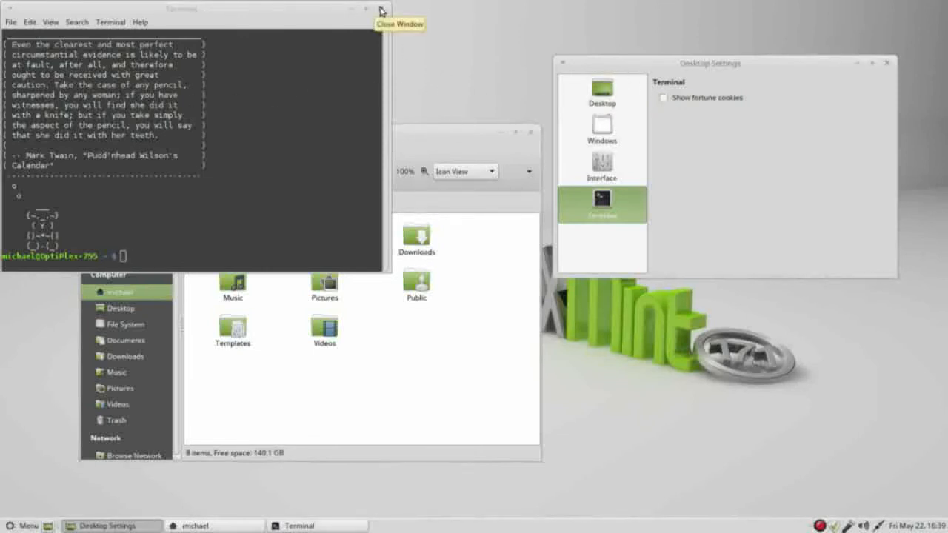
left_click(365, 8)
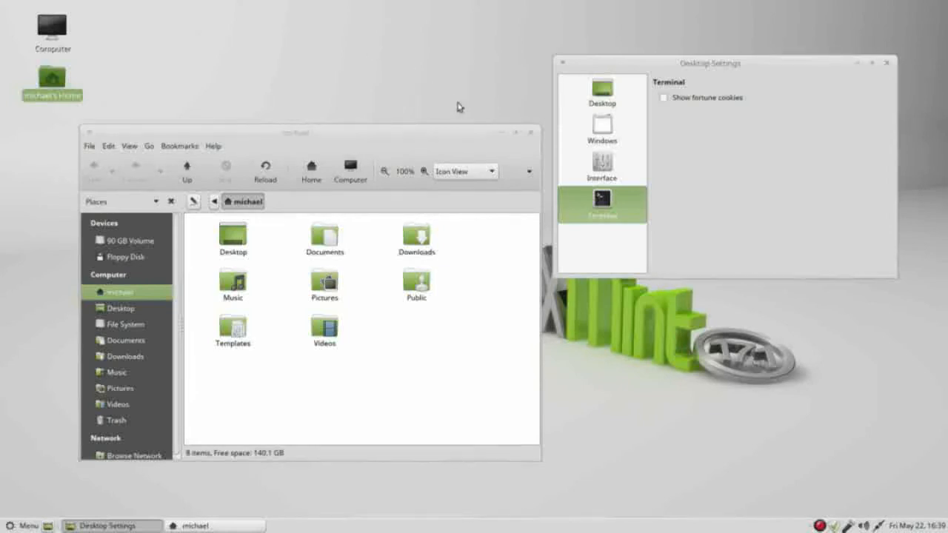
mouse_move(601, 132)
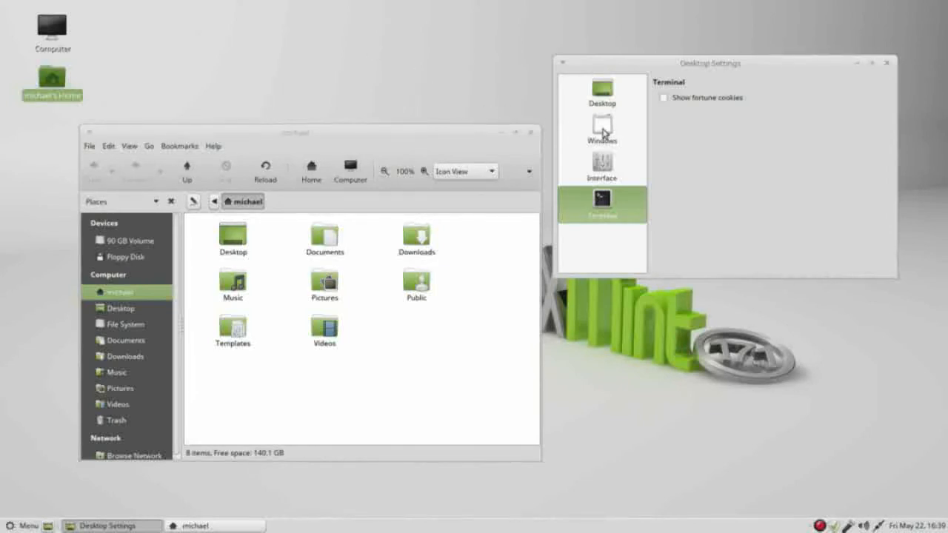
Step: On the Windows page, enable and then disable the system font in titlebars
left_click(601, 129)
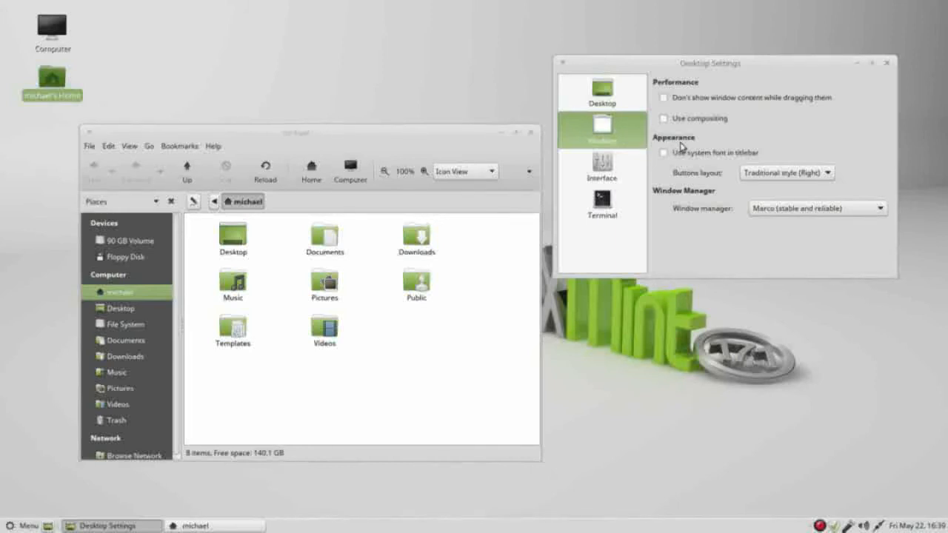
mouse_move(694, 162)
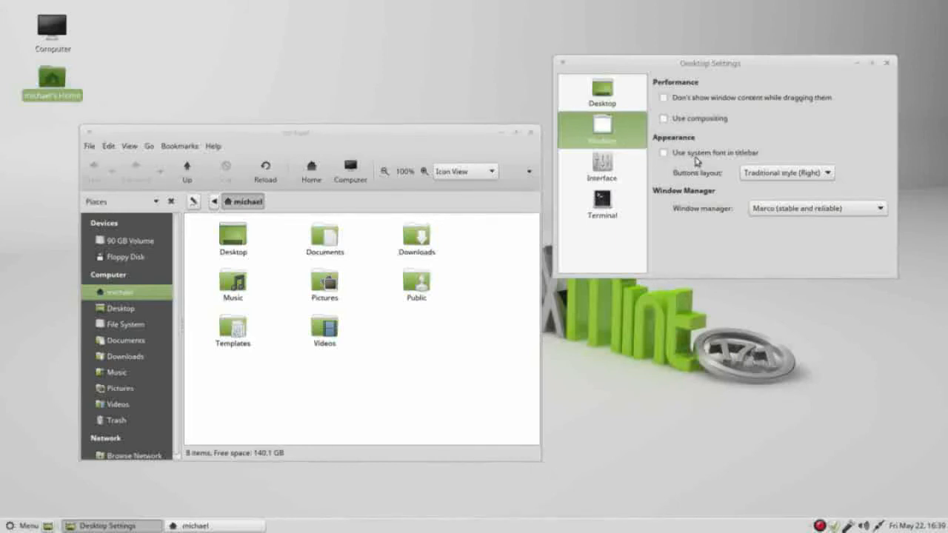
mouse_move(748, 160)
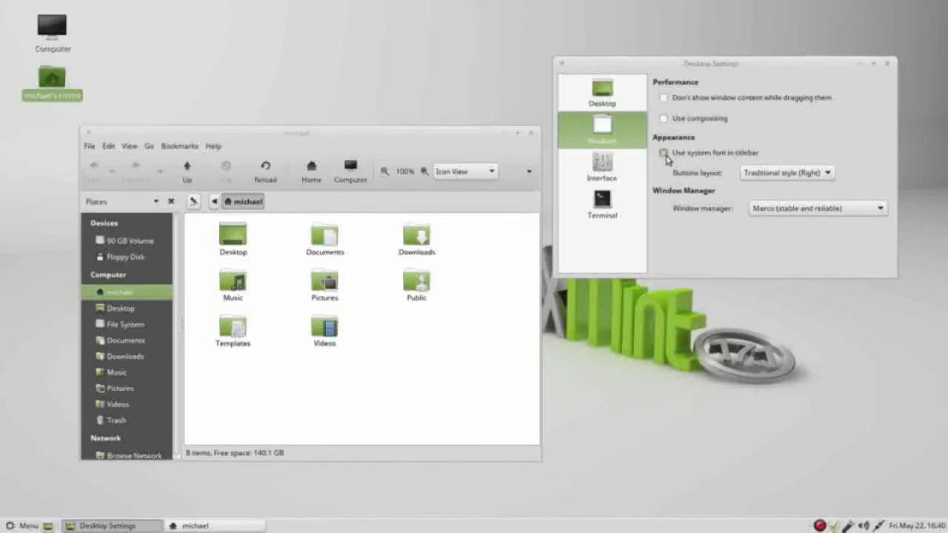
left_click(663, 153)
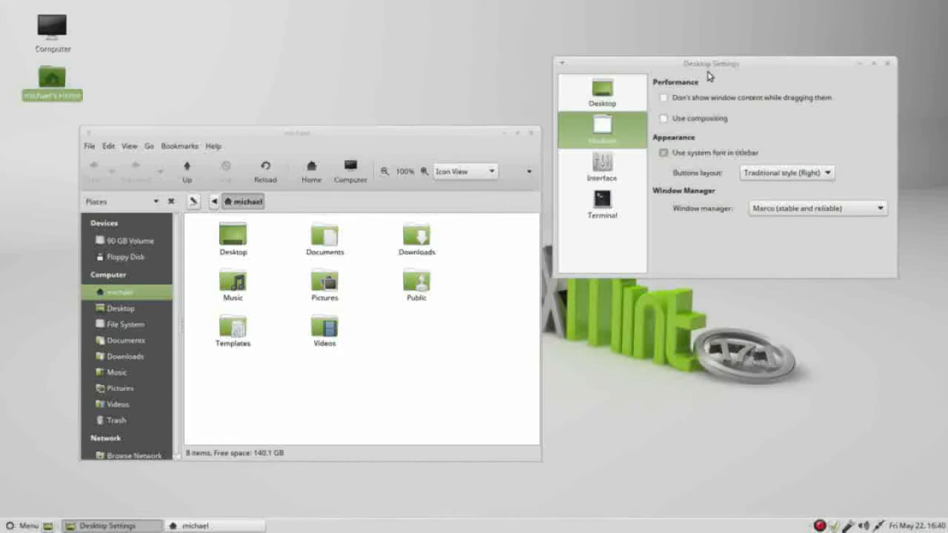
left_click(663, 152)
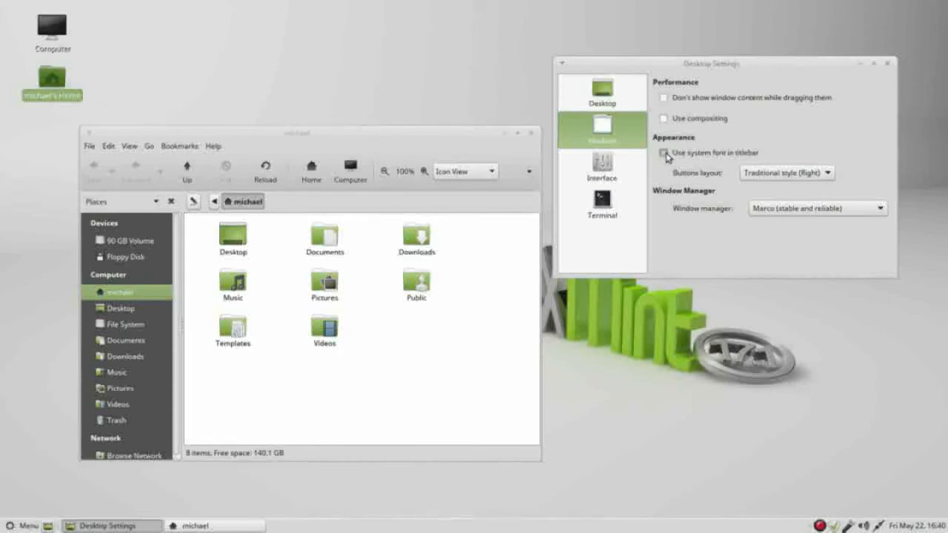
left_click(663, 153)
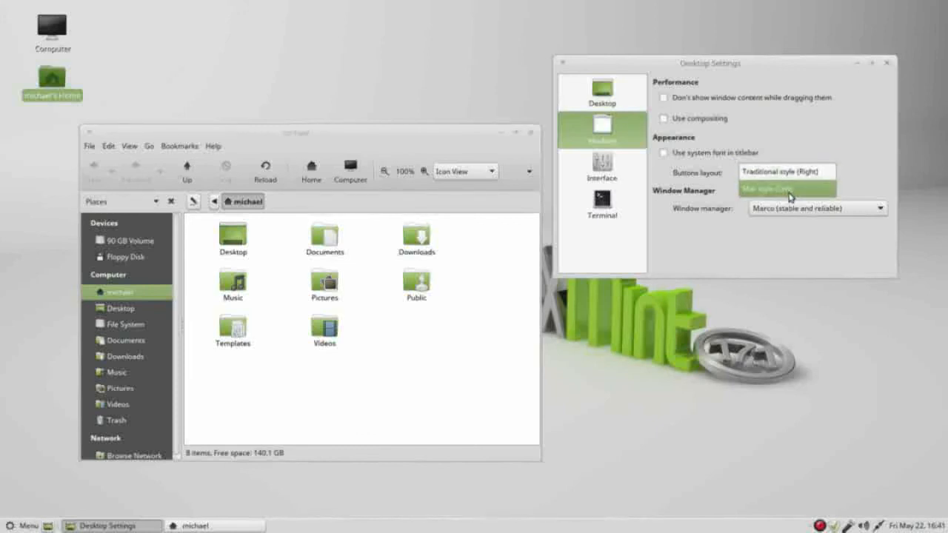
Step: Choose Mac style (Left) as the window buttons layout
left_click(766, 188)
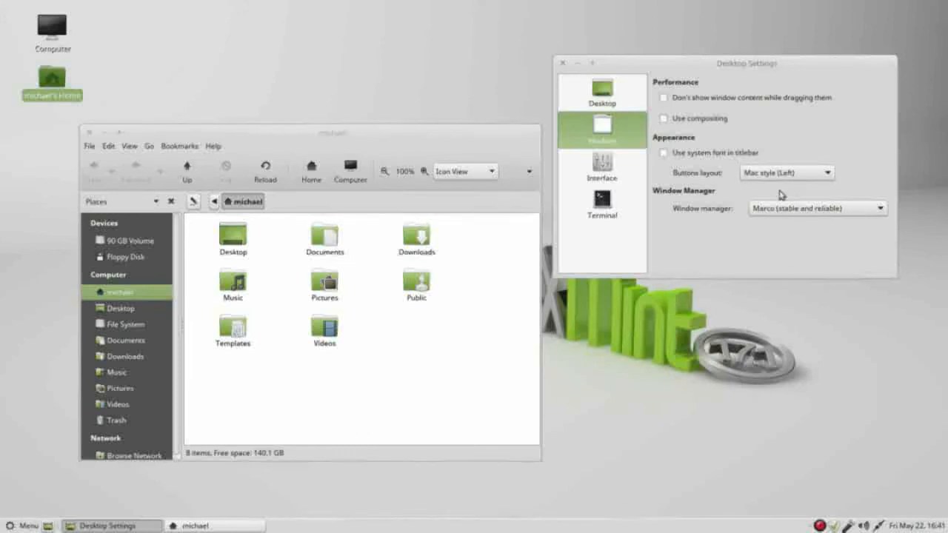
mouse_move(580, 63)
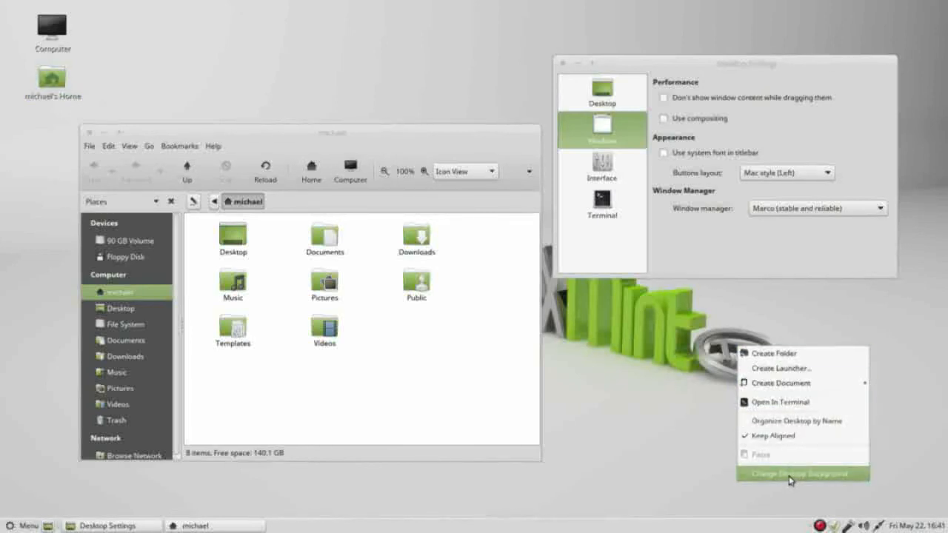
left_click(789, 473)
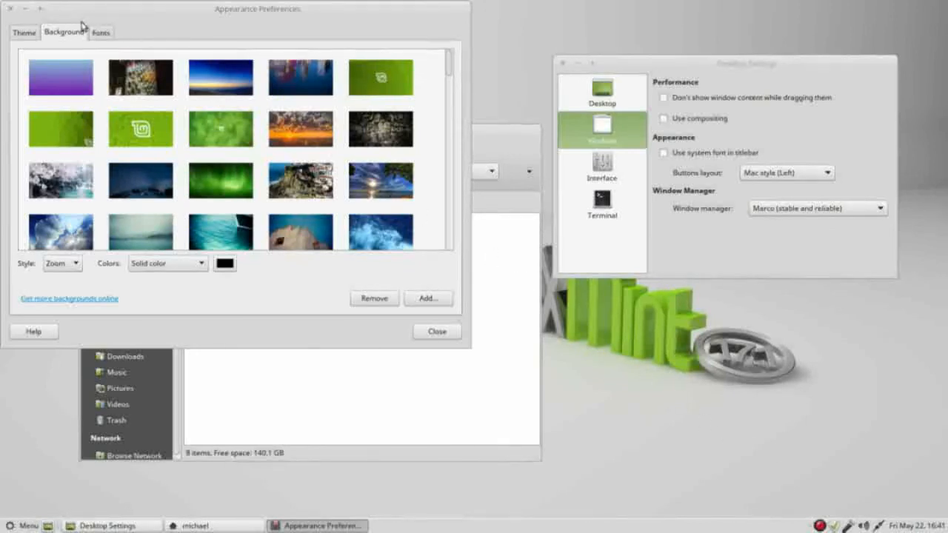
left_click(23, 32)
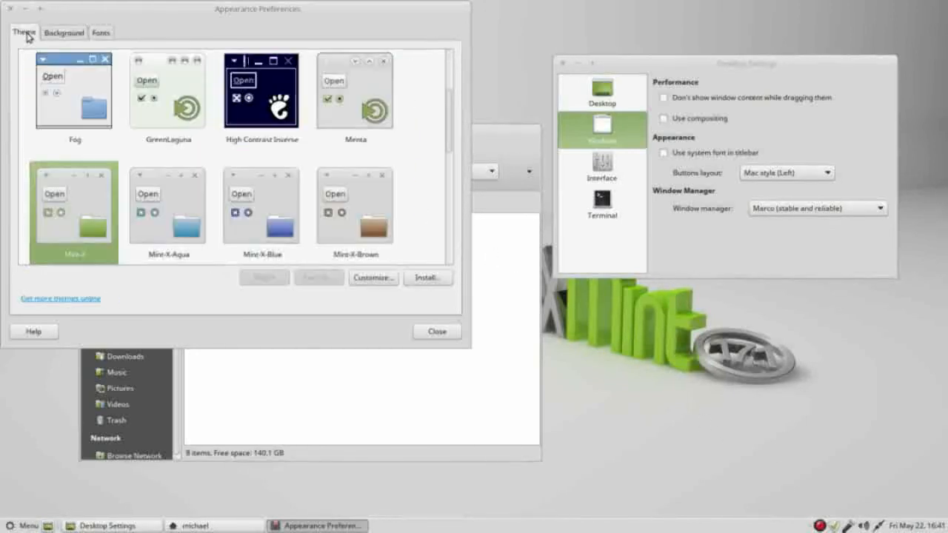
mouse_move(169, 100)
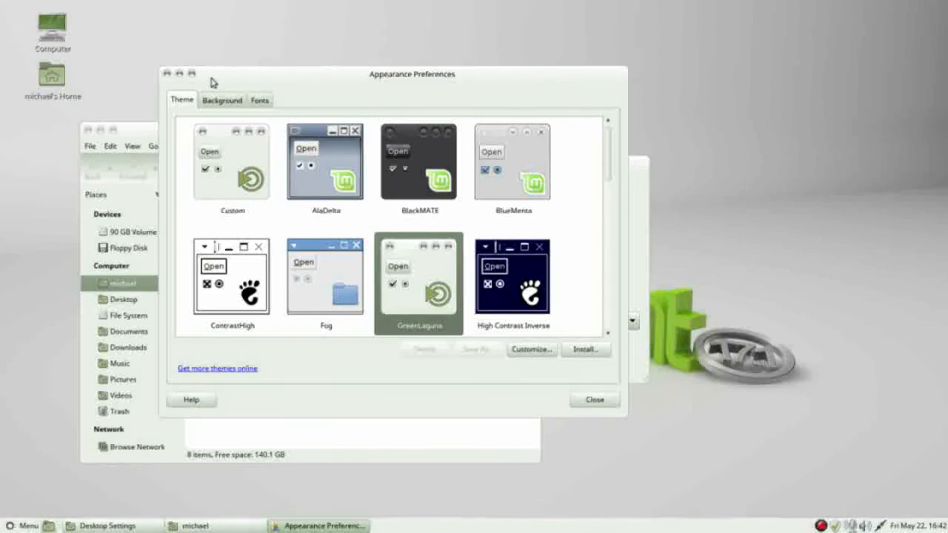
mouse_move(422, 170)
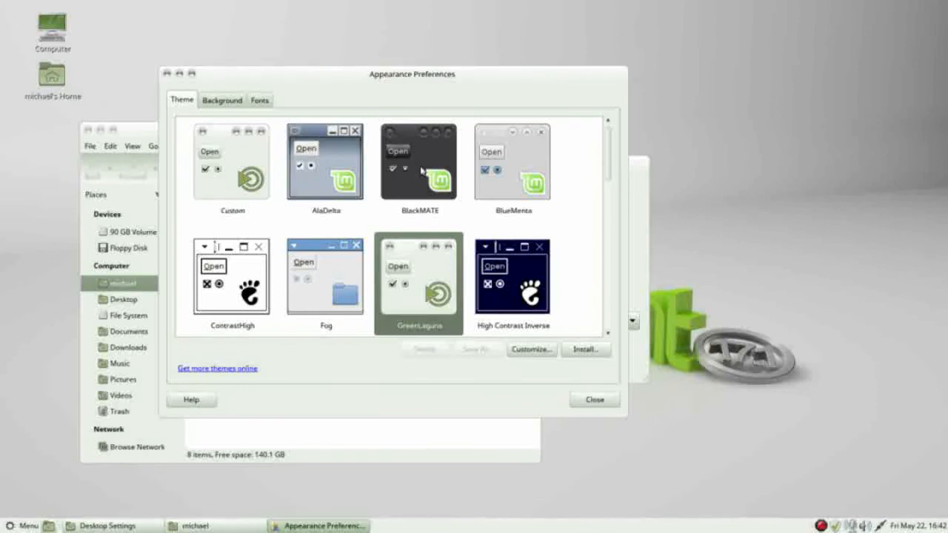
left_click(419, 161)
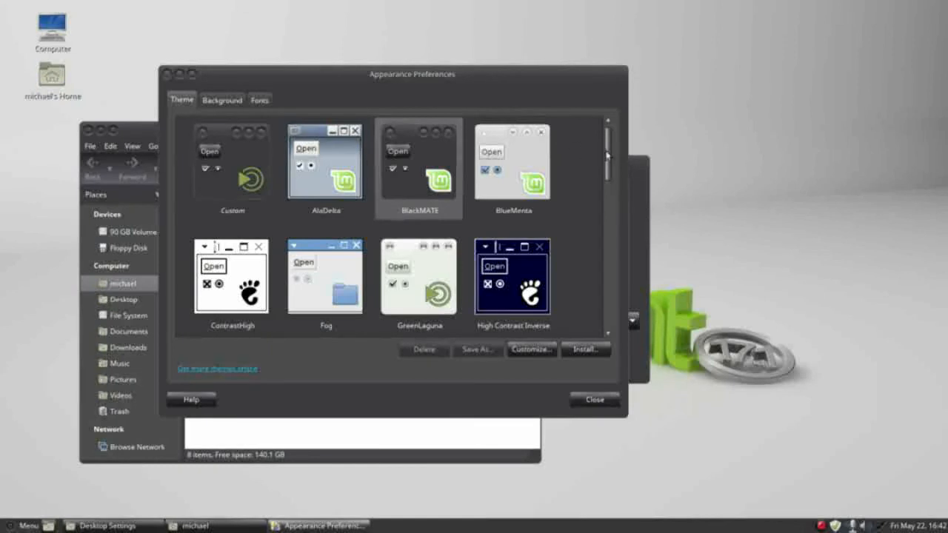
scroll("down", 3)
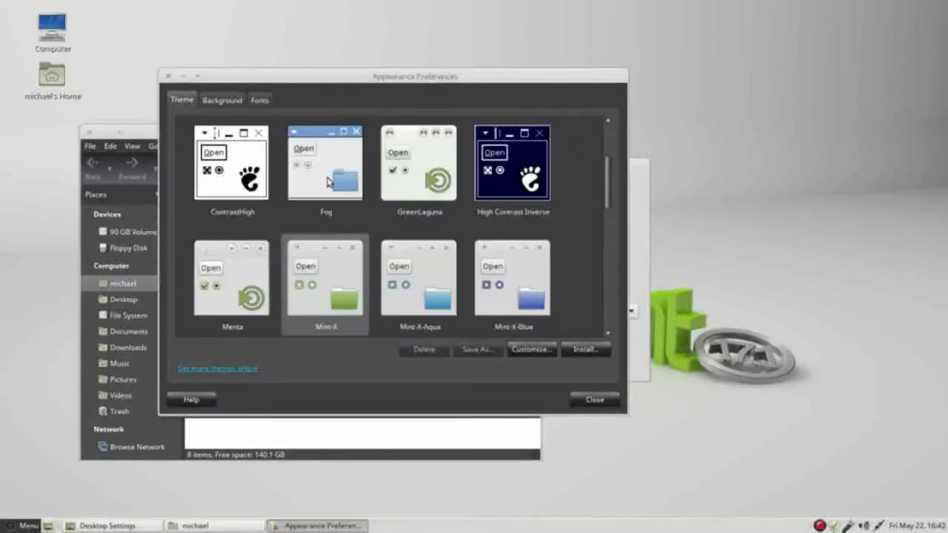
left_click(324, 278)
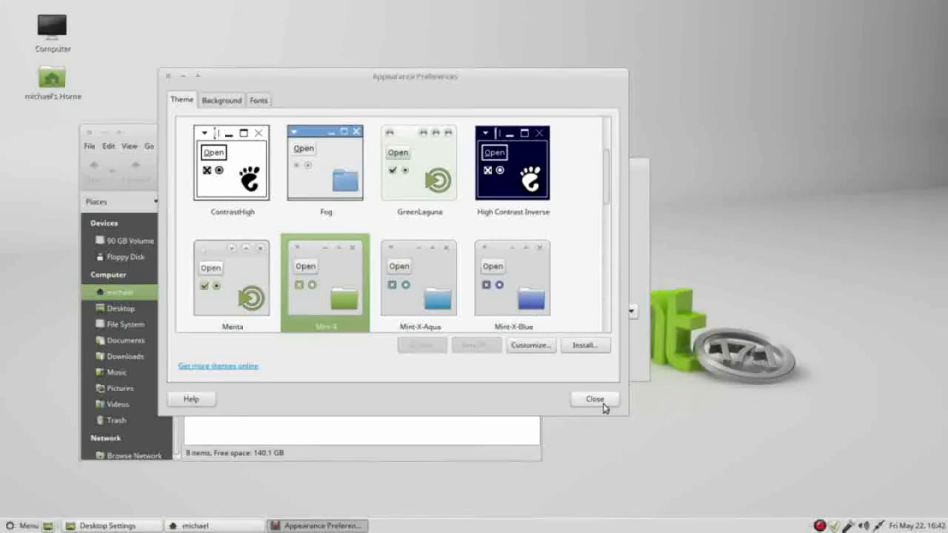
left_click(594, 399)
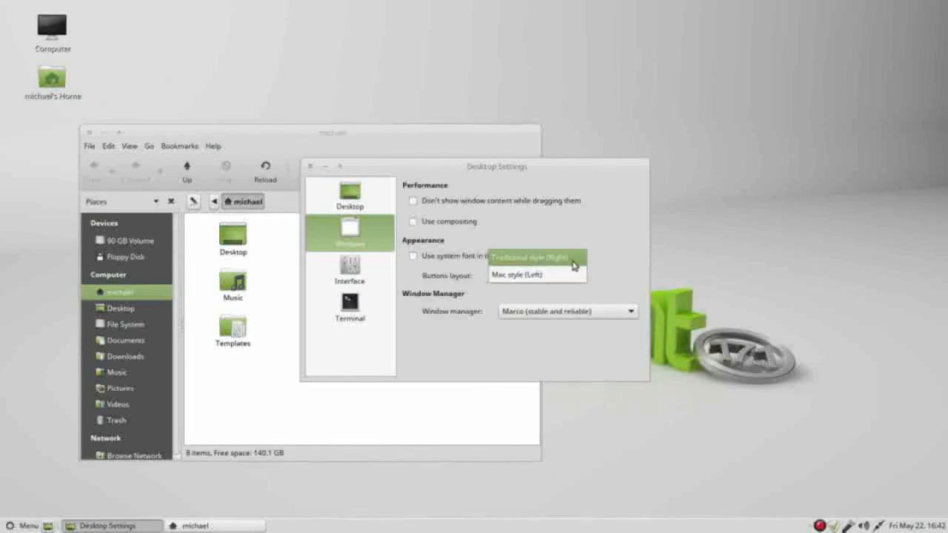
Step: Restore Traditional style (Right) buttons, then toggle the drag-outline option on and off
left_click(537, 257)
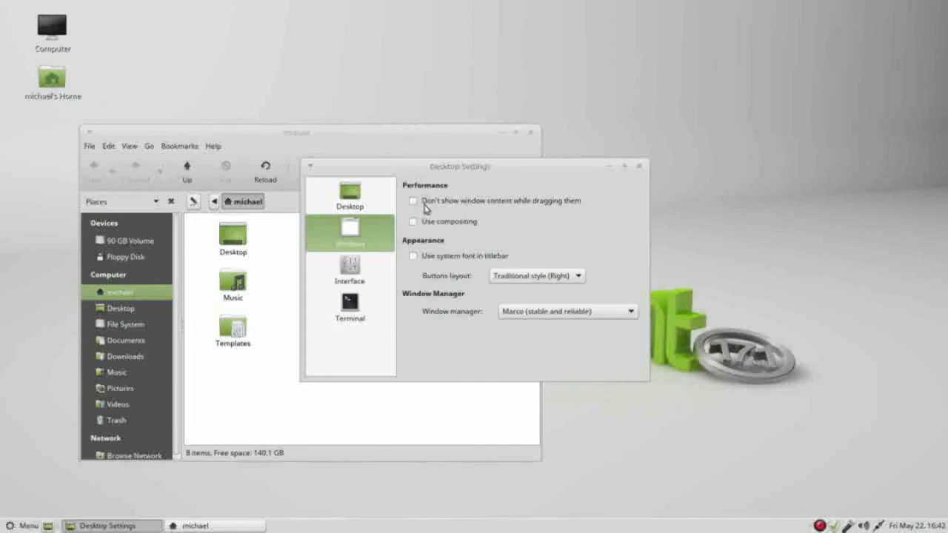
mouse_move(456, 212)
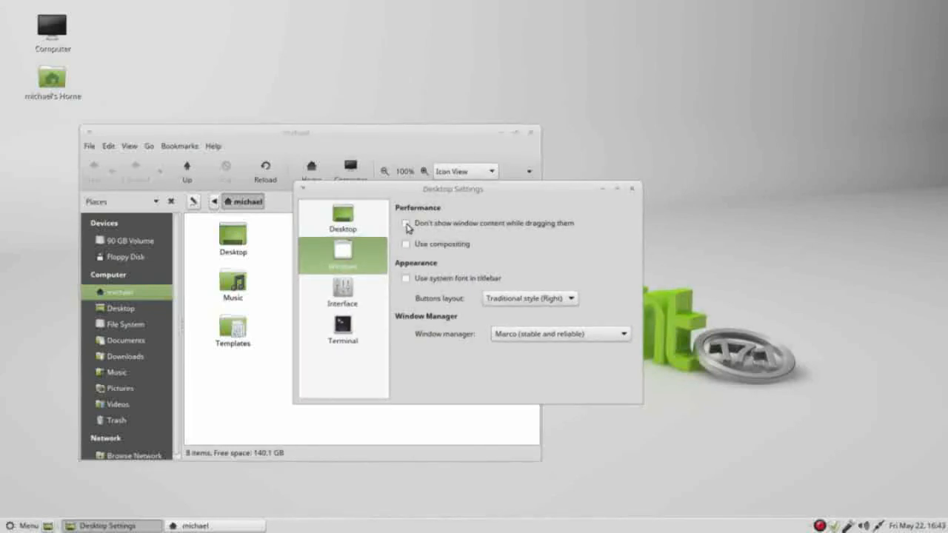
left_click(407, 224)
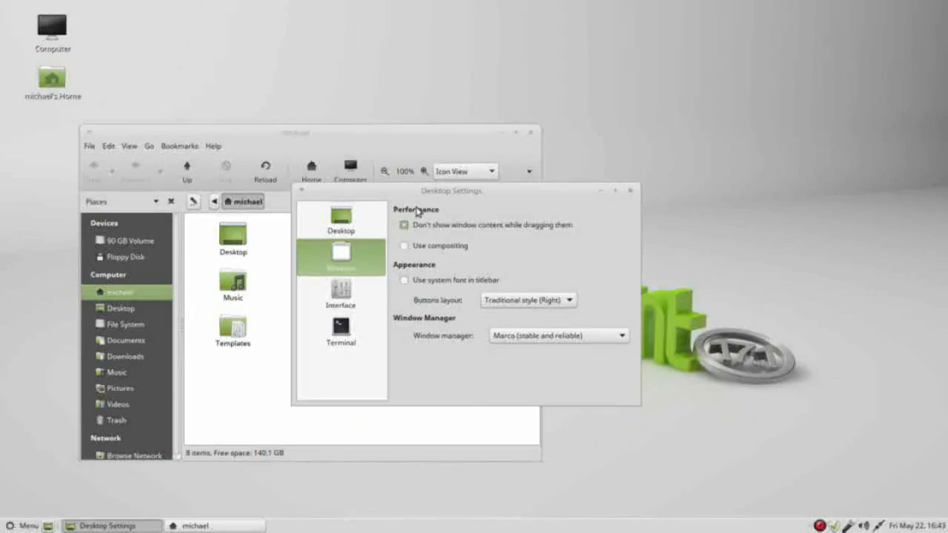
left_click(404, 225)
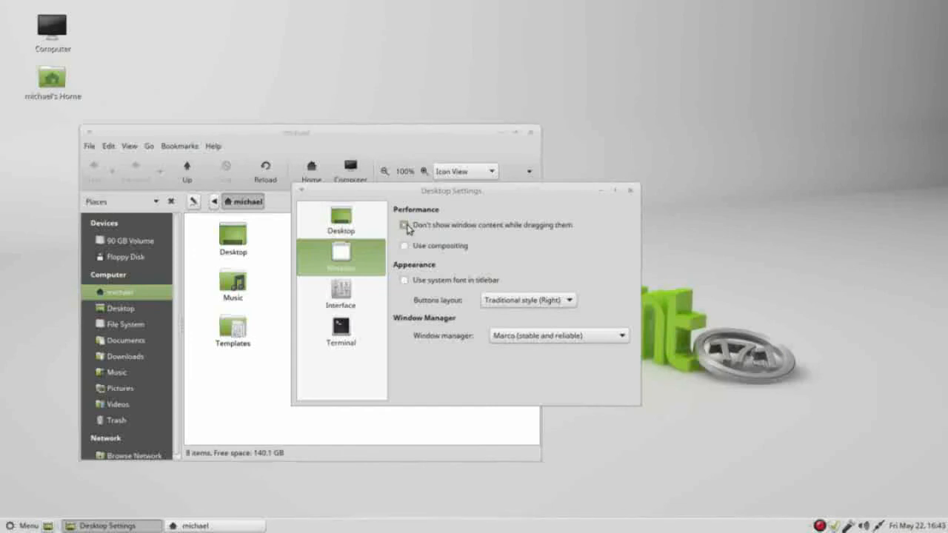
left_click(404, 225)
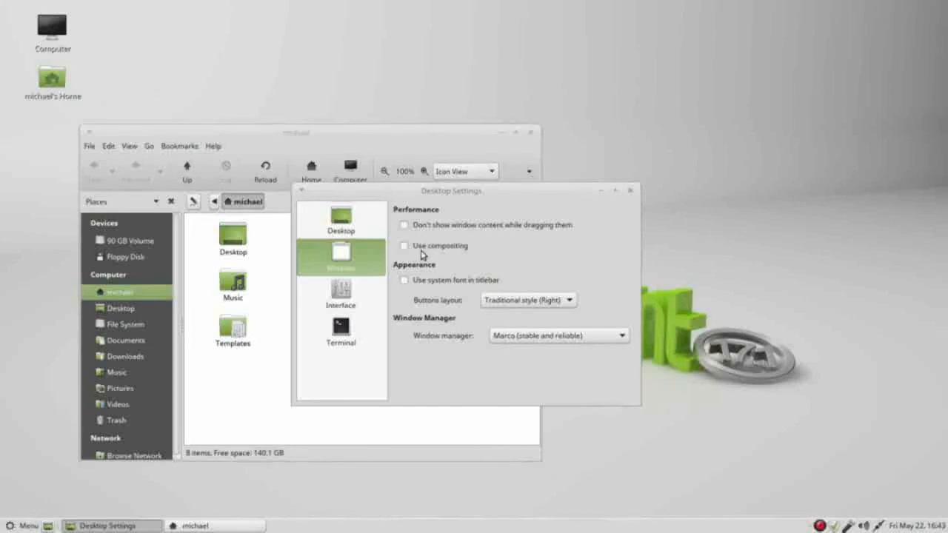
mouse_move(466, 256)
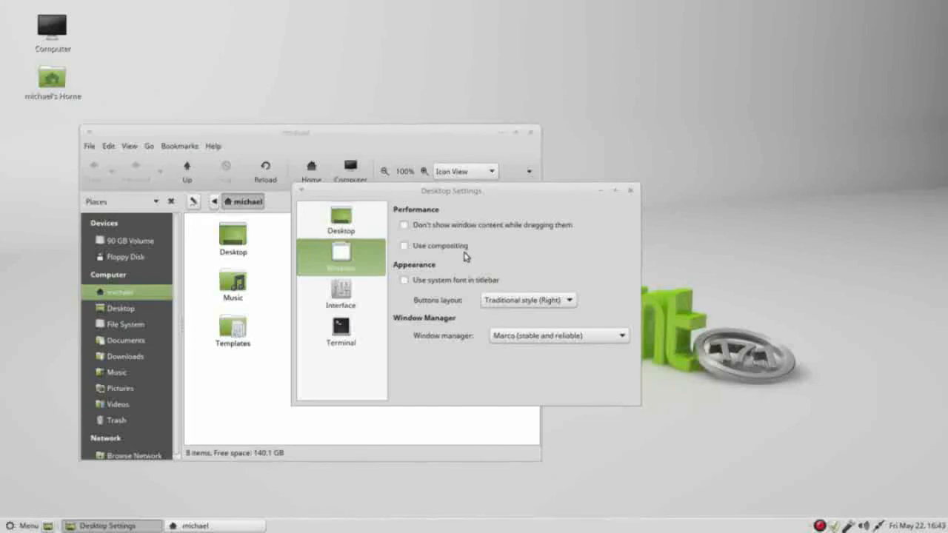
mouse_move(427, 347)
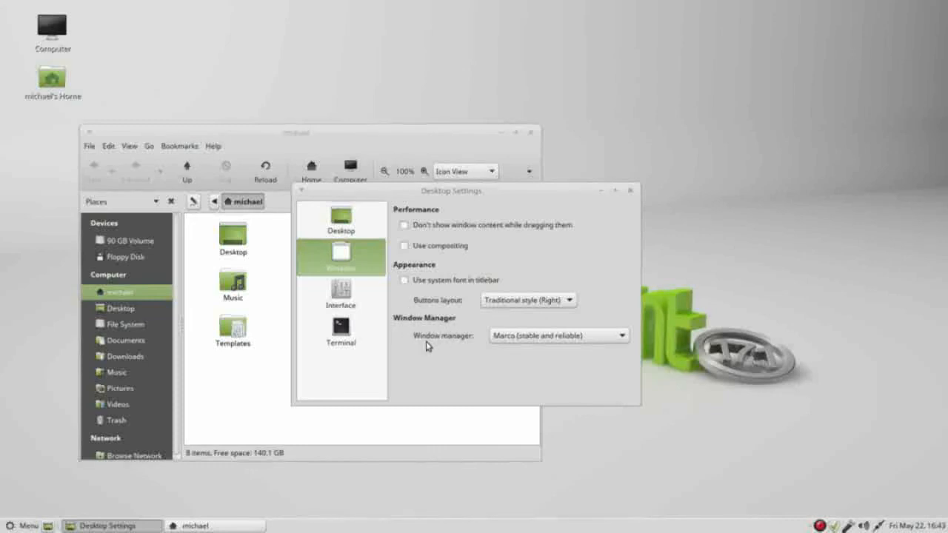
mouse_move(454, 264)
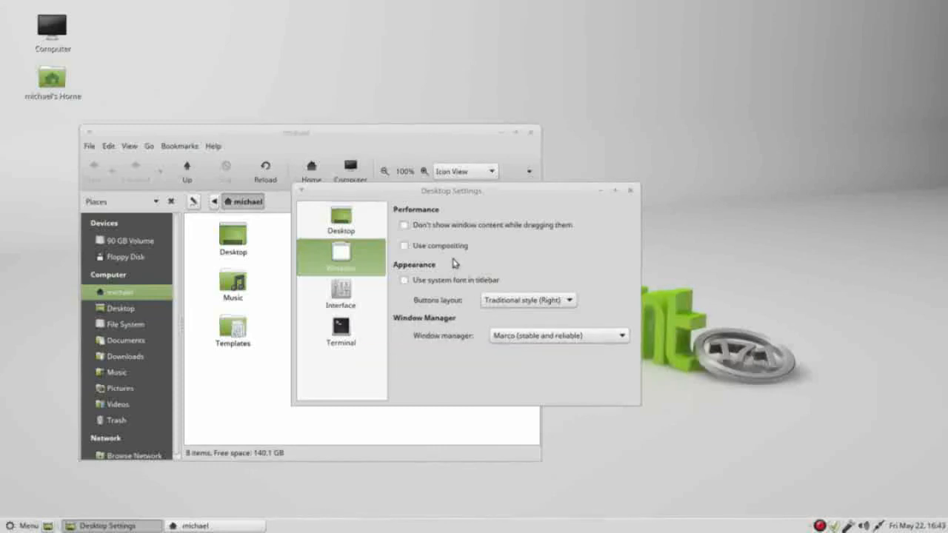
mouse_move(503, 337)
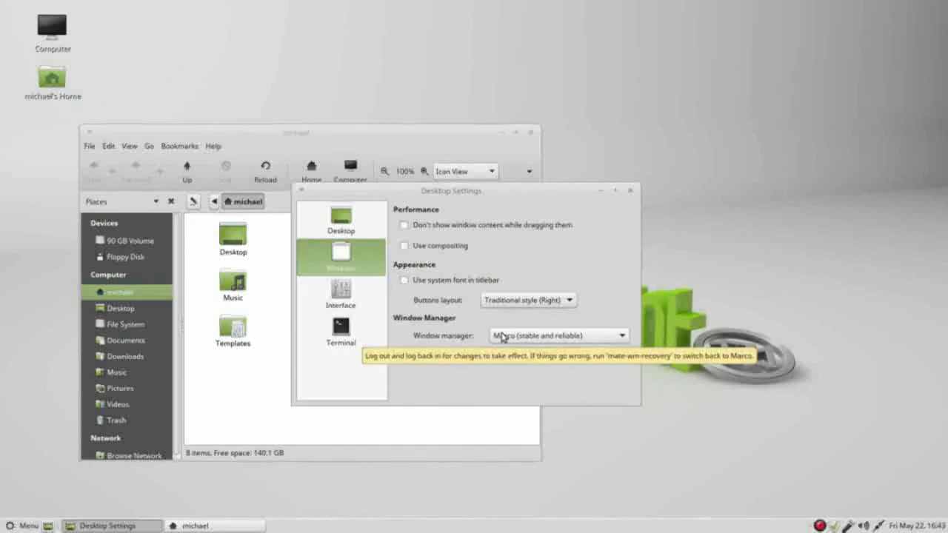